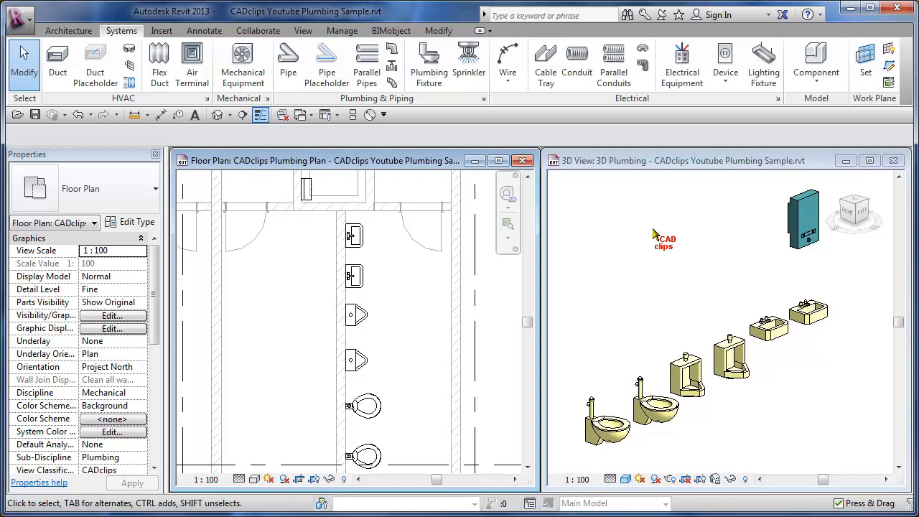
mouse_move(687, 422)
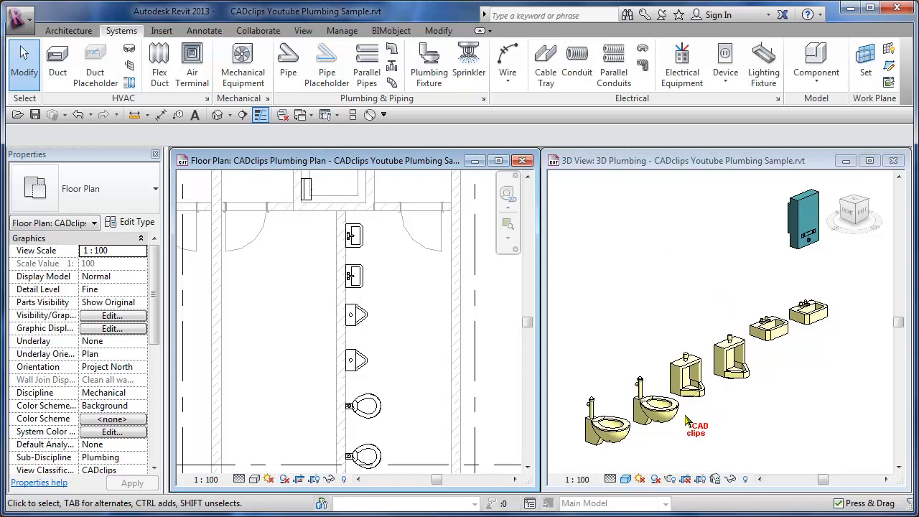
mouse_move(641, 451)
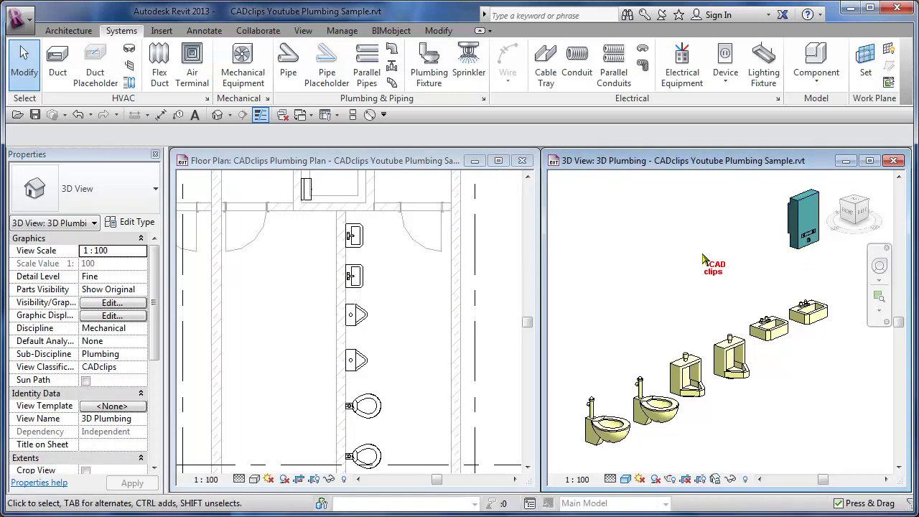
Step: Start a new pipe from the 3D view and set its system type to Domestic Cold Water
left_click(729, 359)
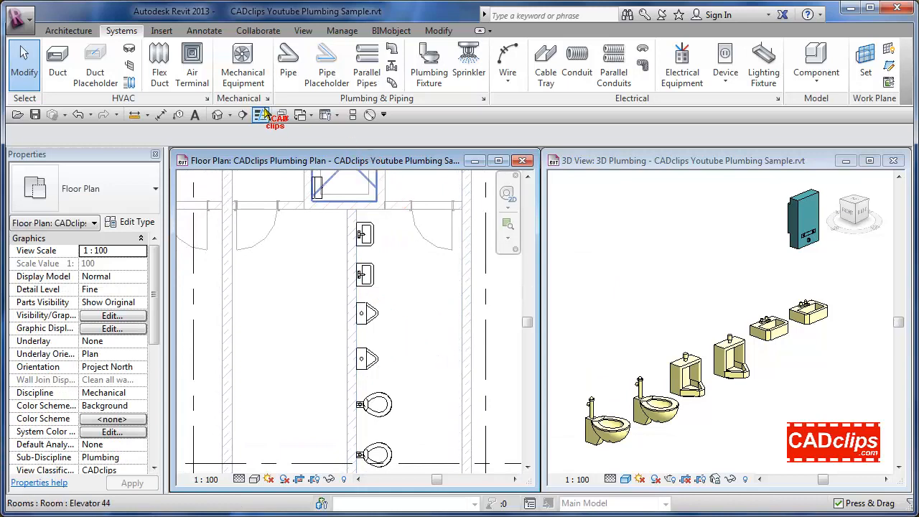
mouse_move(286, 57)
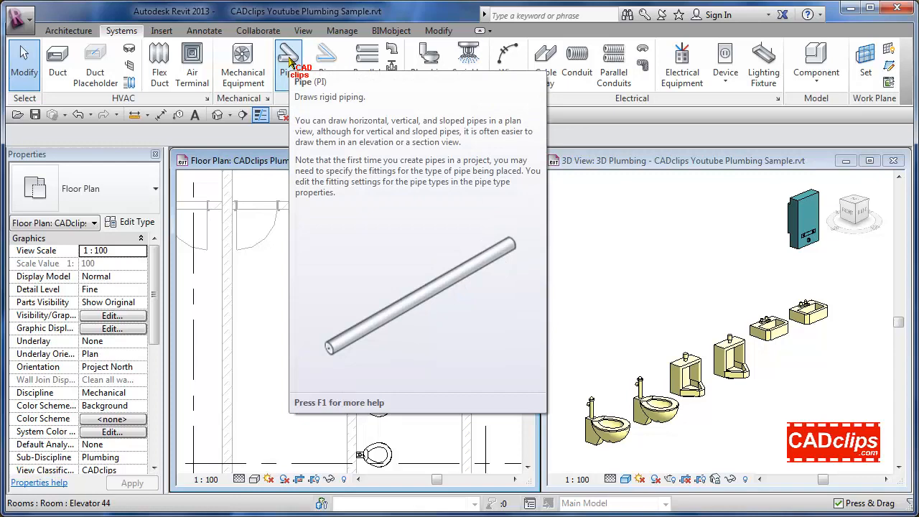
left_click(285, 55)
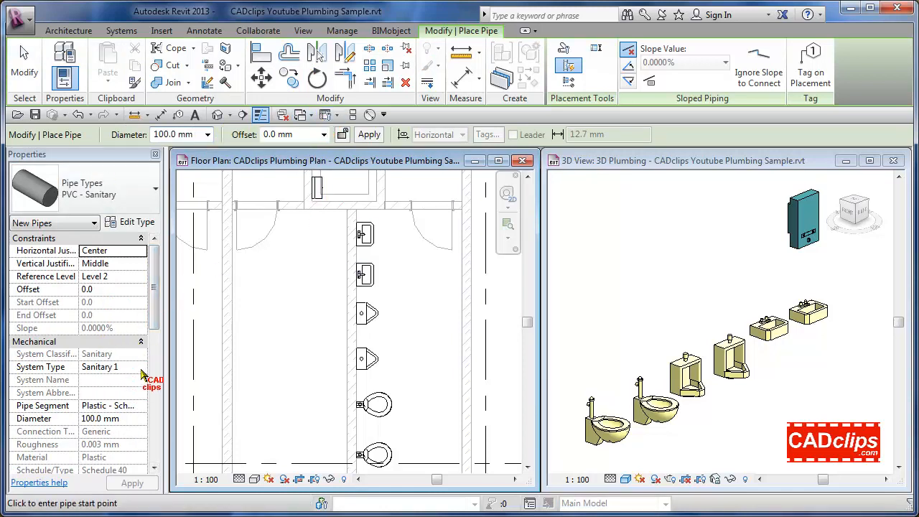
left_click(140, 367)
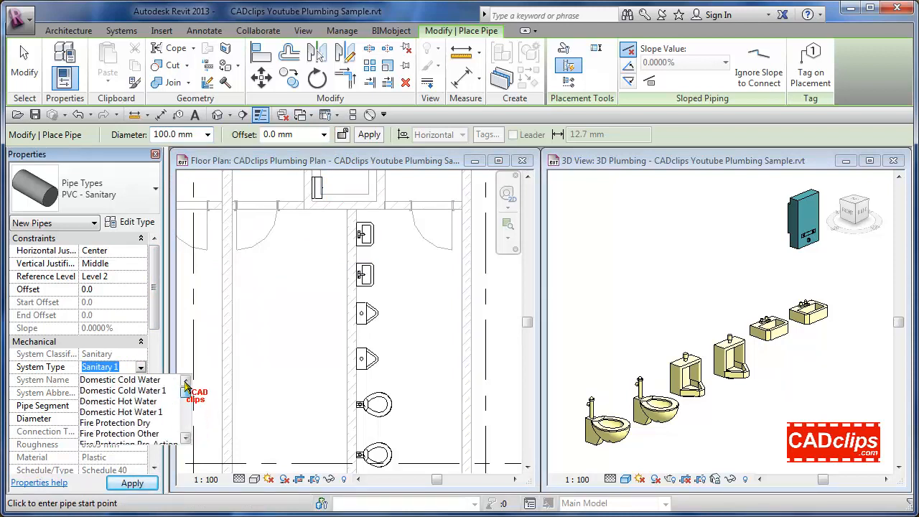
left_click(121, 379)
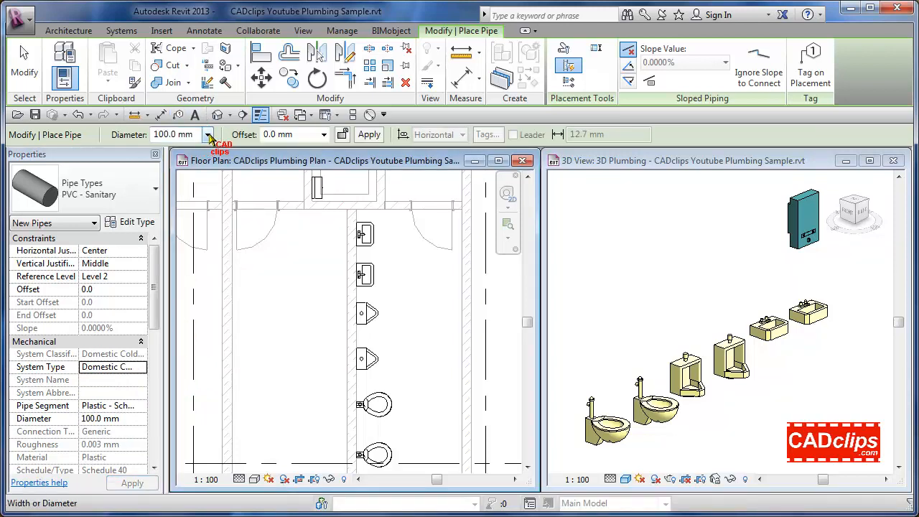
Step: Set the pipe diameter to 50.0 mm and the offset to 300 mm
left_click(207, 135)
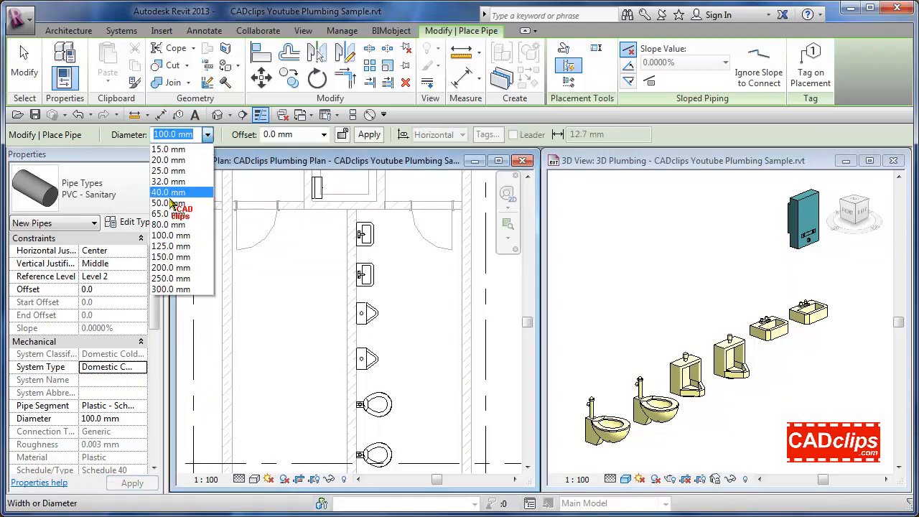
left_click(162, 203)
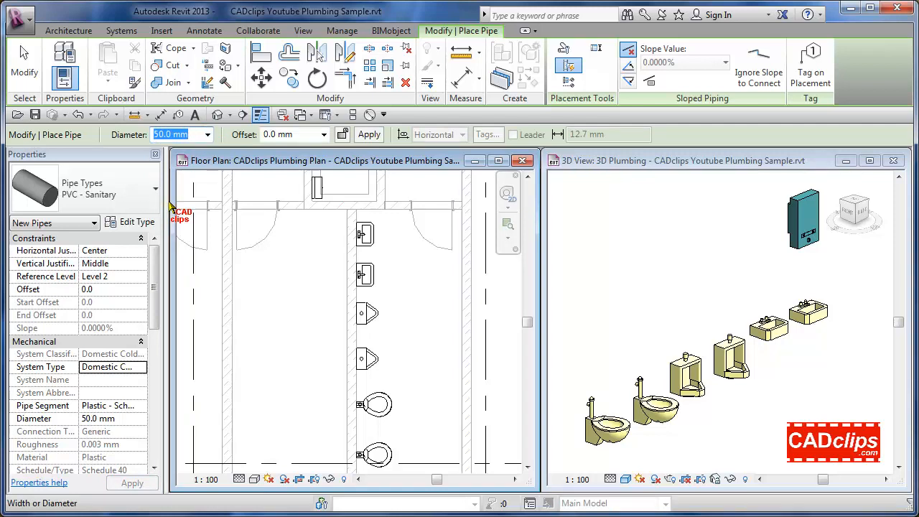
left_click(323, 135)
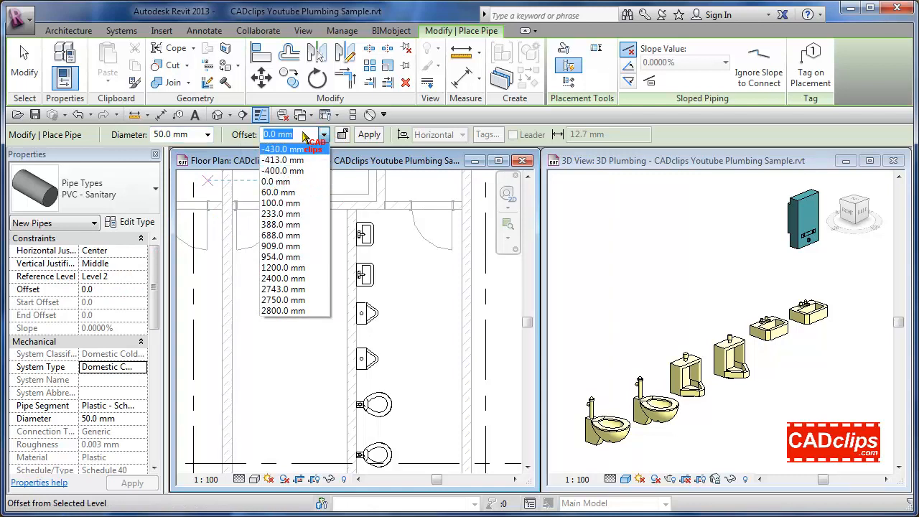
left_click(275, 181)
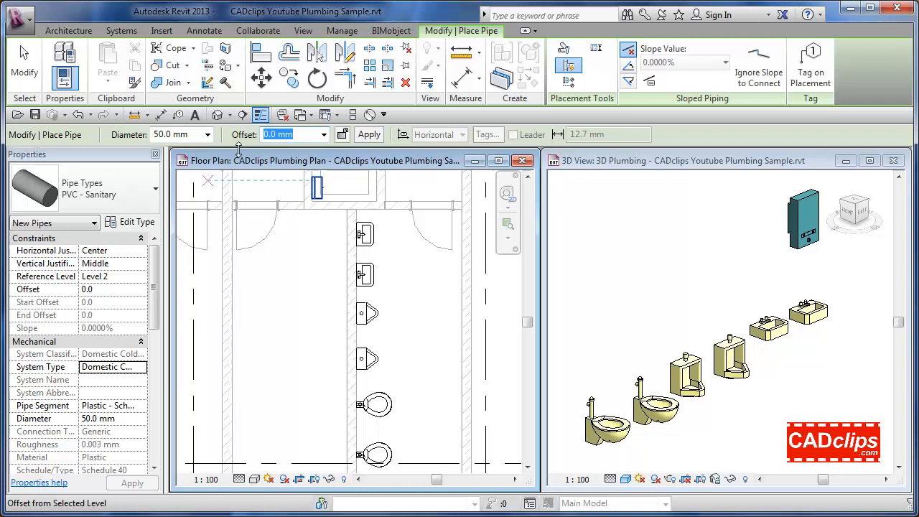
type("3")
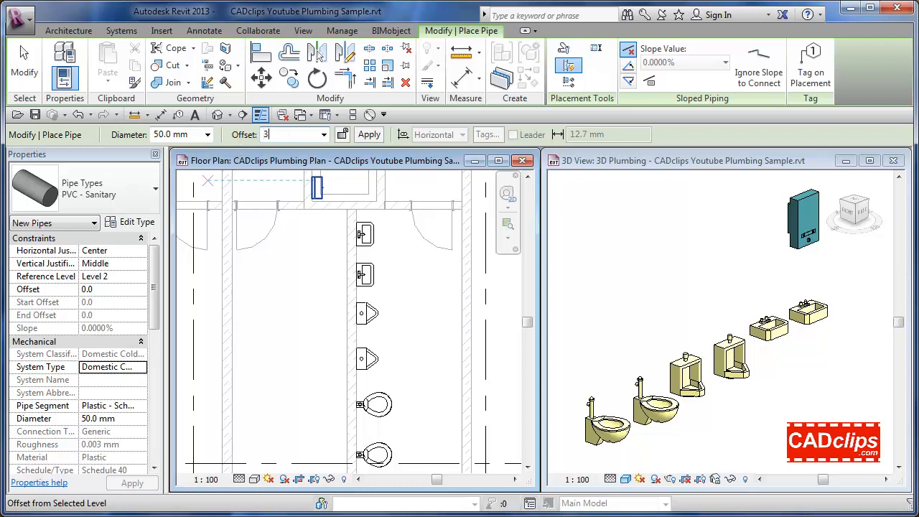
type("00.0 mm")
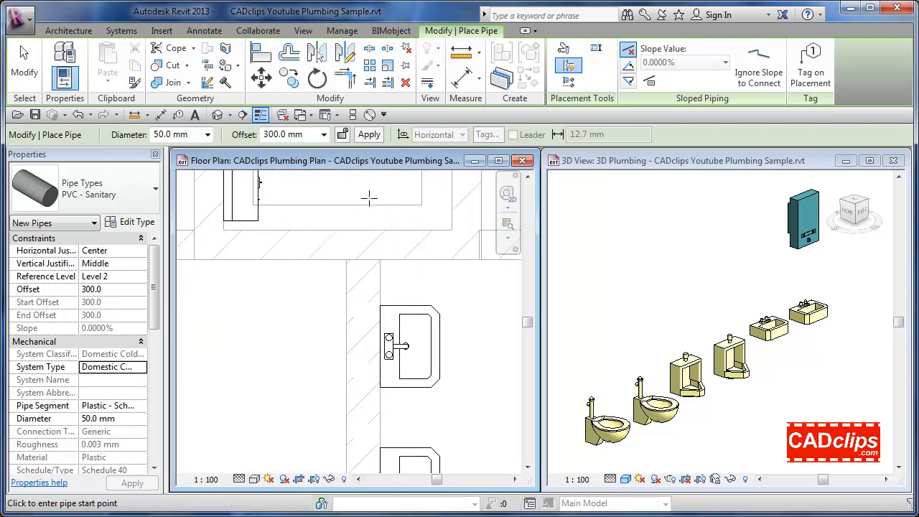
mouse_move(356, 196)
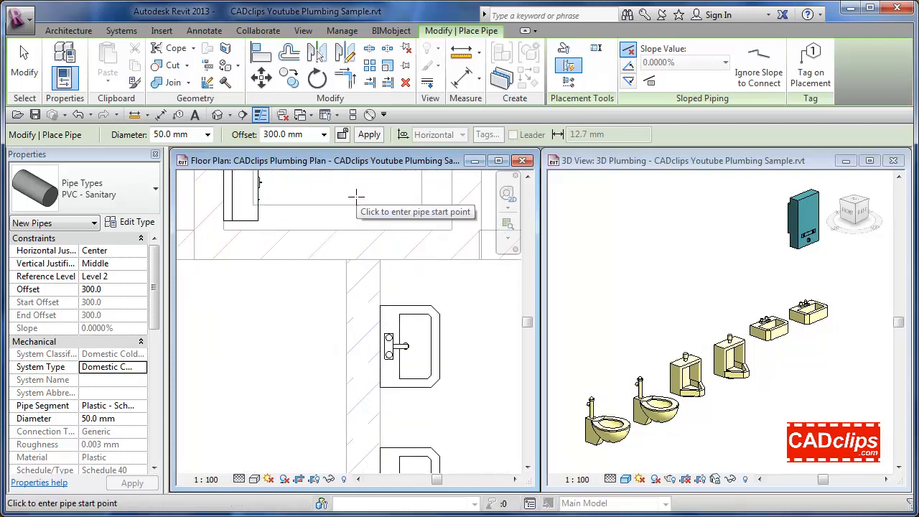
Step: Set the pipe's start point at the flush-valve water closet's connector in the floor plan
left_click(369, 198)
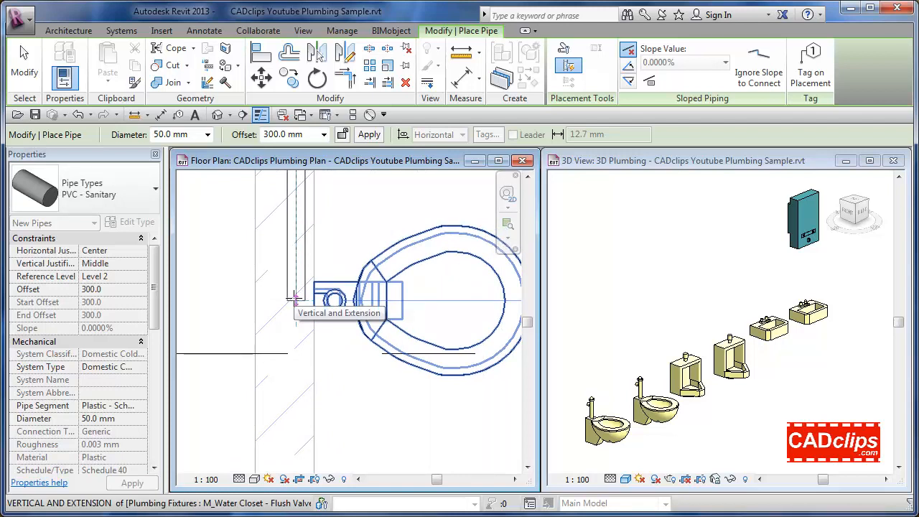
mouse_move(329, 265)
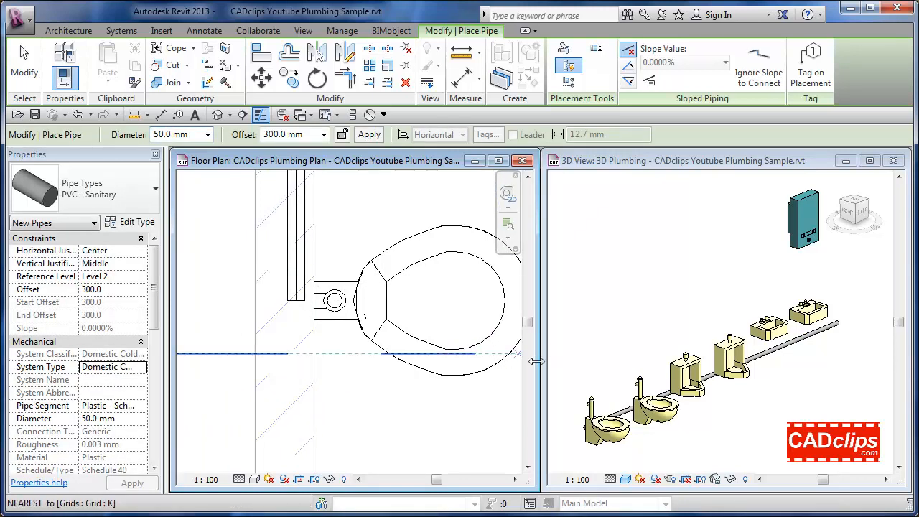
mouse_move(549, 373)
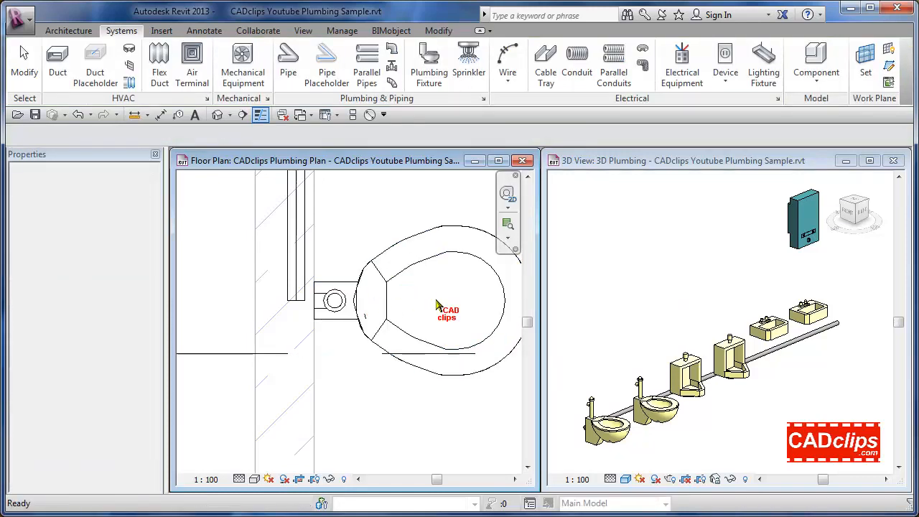
left_click(287, 61)
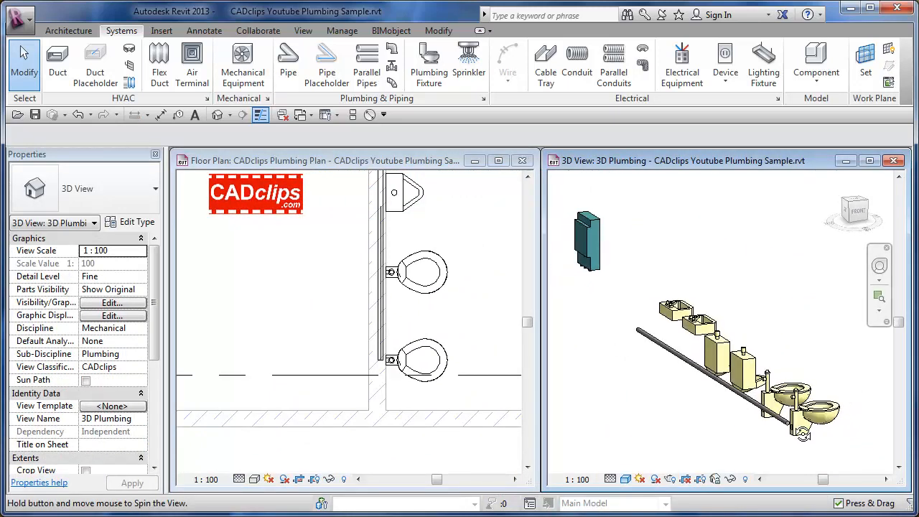
left_click(715, 371)
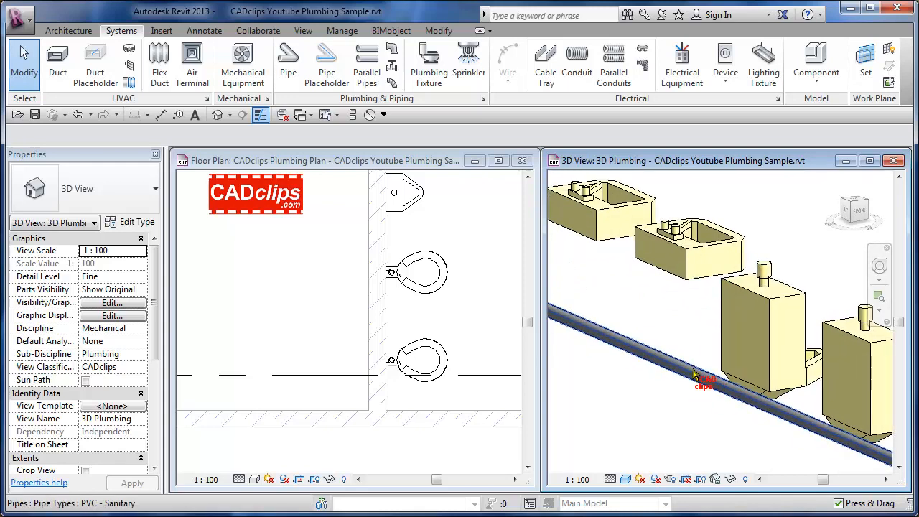
left_click(697, 376)
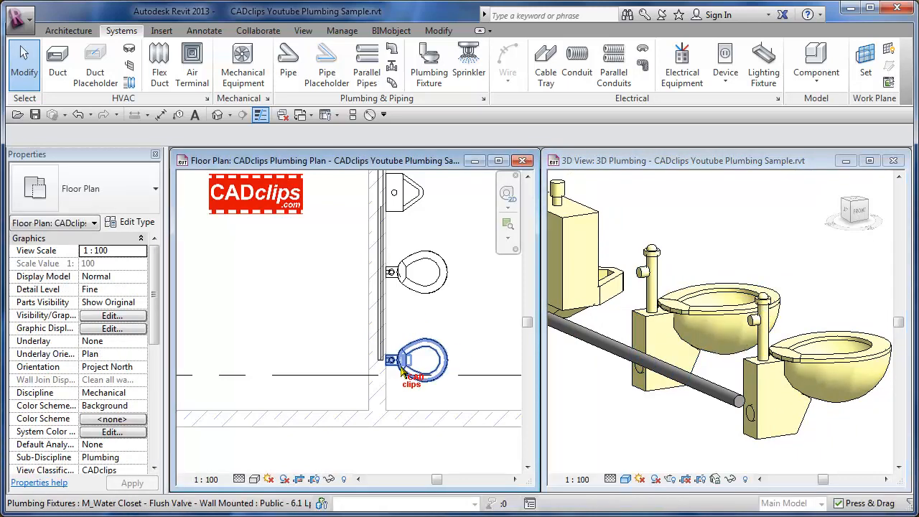
Step: Draw a 25 mm pipe from the right toilet's Domestic Cold Water connector down toward the main
left_click(419, 359)
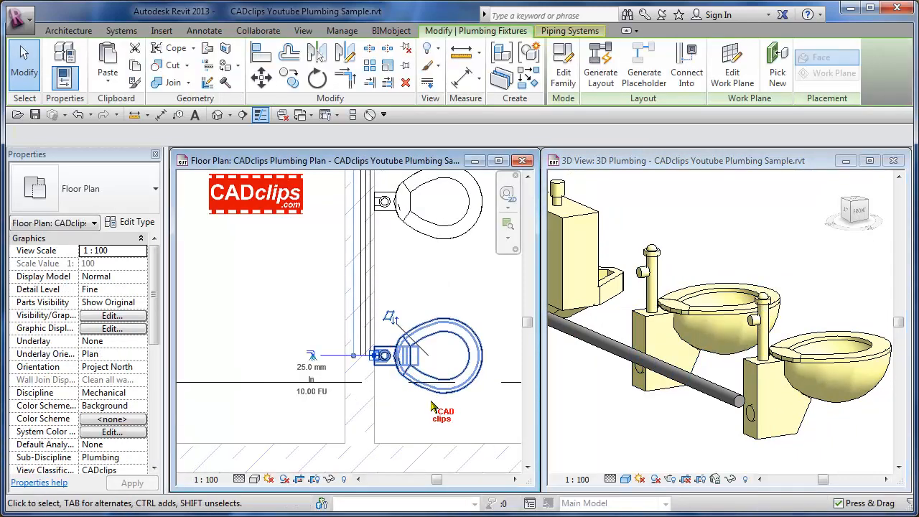
left_click(434, 352)
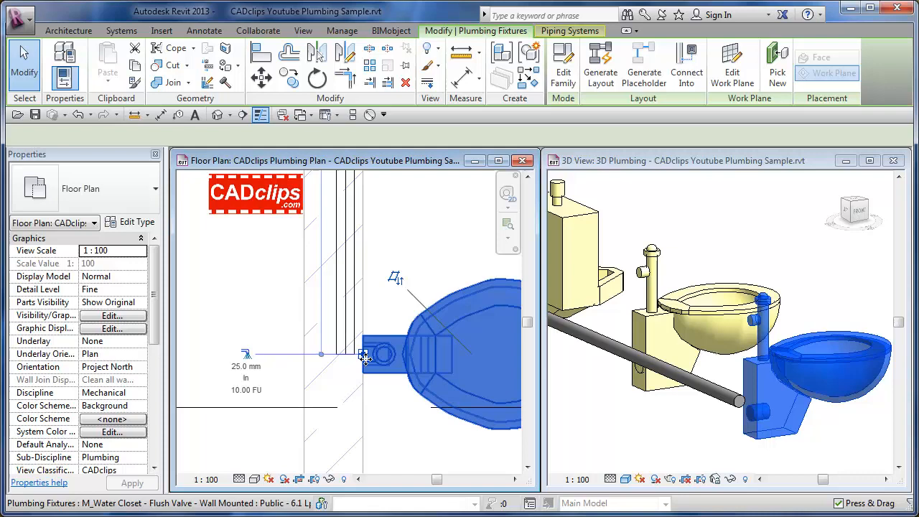
right_click(362, 356)
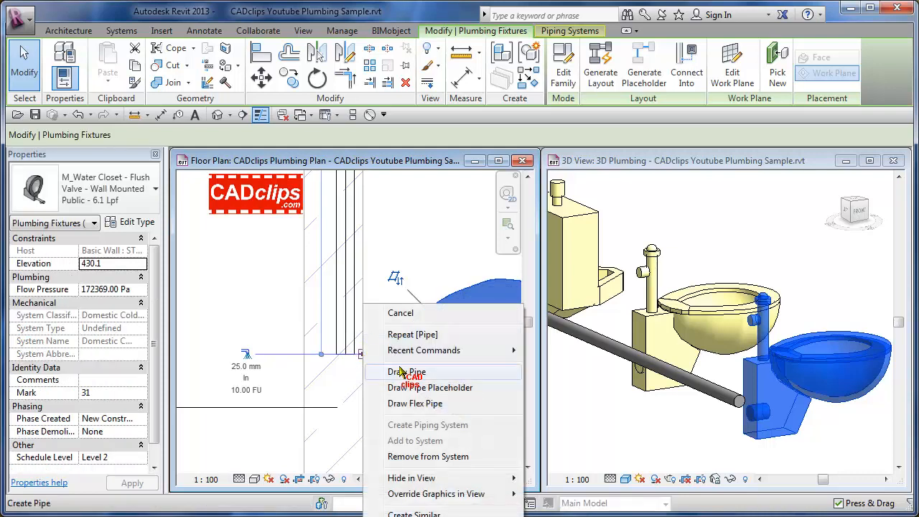
left_click(405, 372)
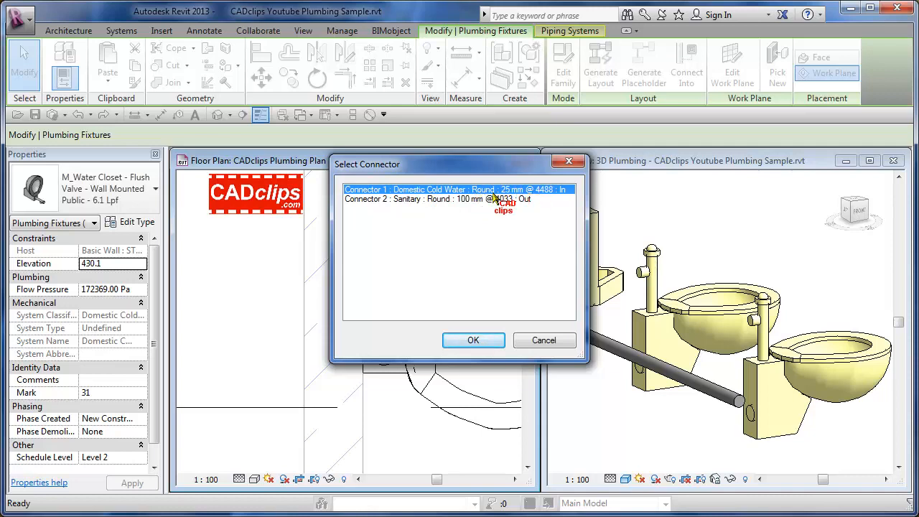
left_click(474, 339)
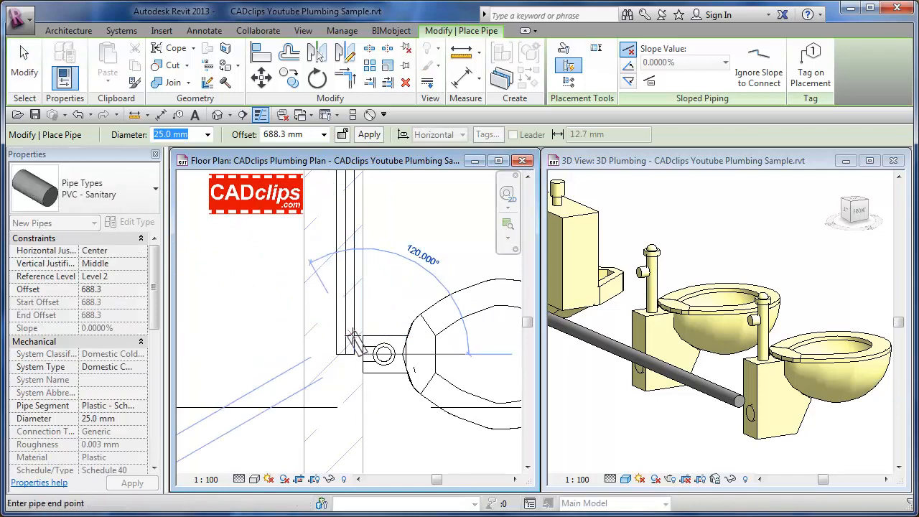
left_click(345, 356)
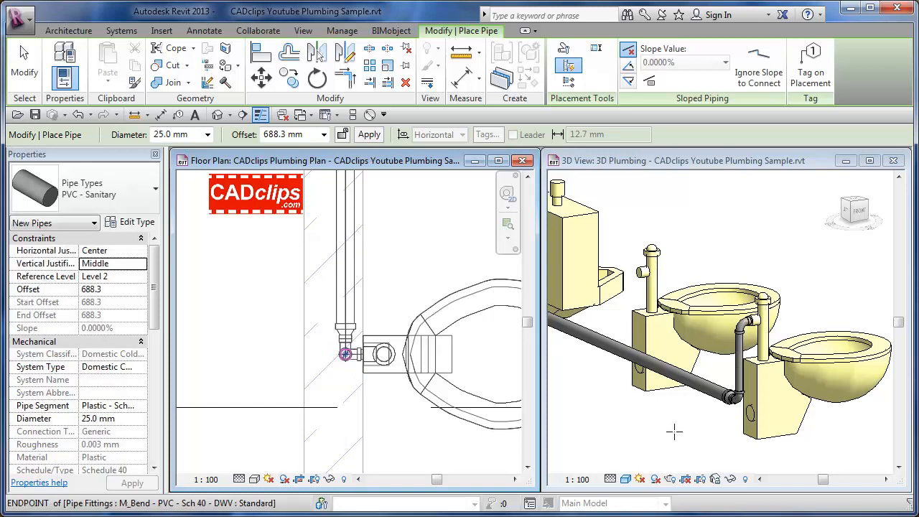
mouse_move(645, 434)
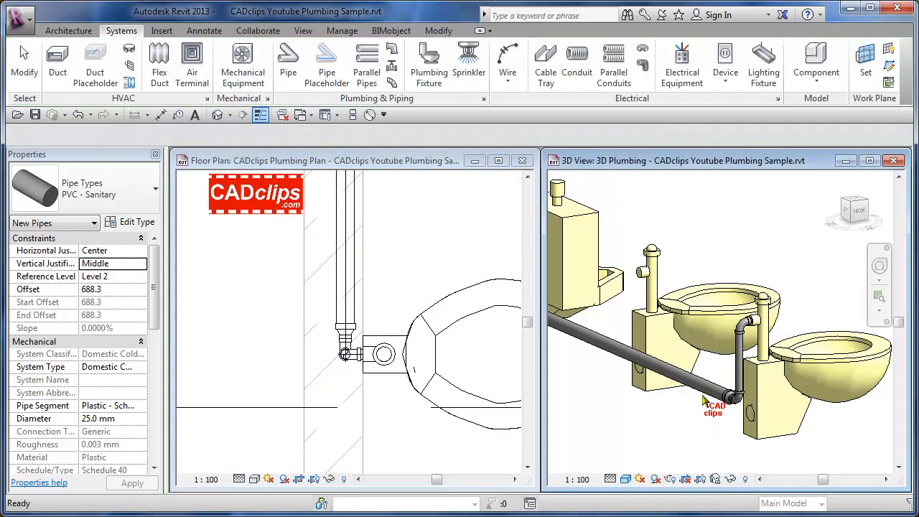
left_click(658, 439)
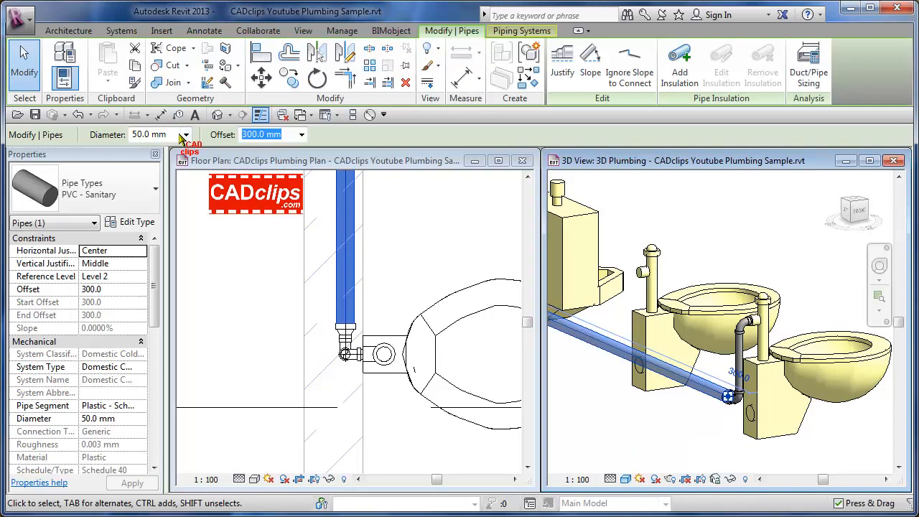
left_click(186, 135)
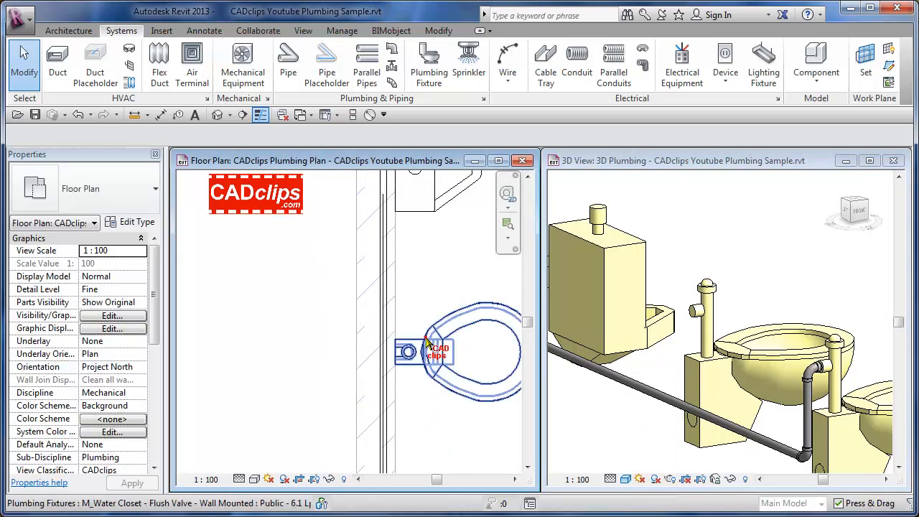
Step: Start a 25 mm pipe from the left toilet's Domestic Cold Water connector
right_click(403, 350)
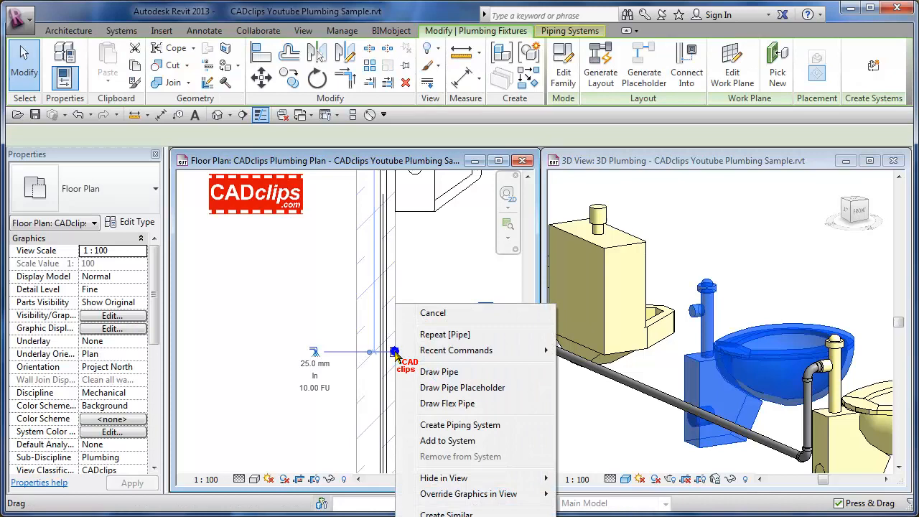
left_click(439, 371)
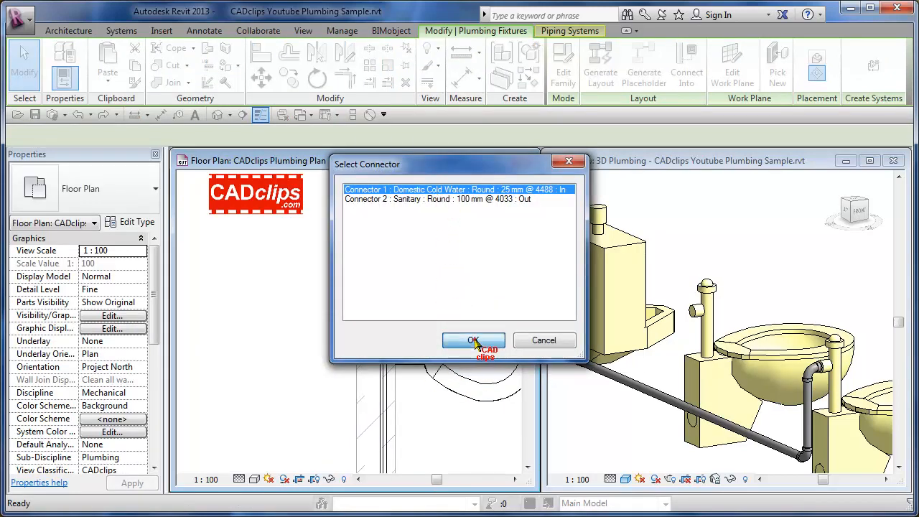
left_click(474, 341)
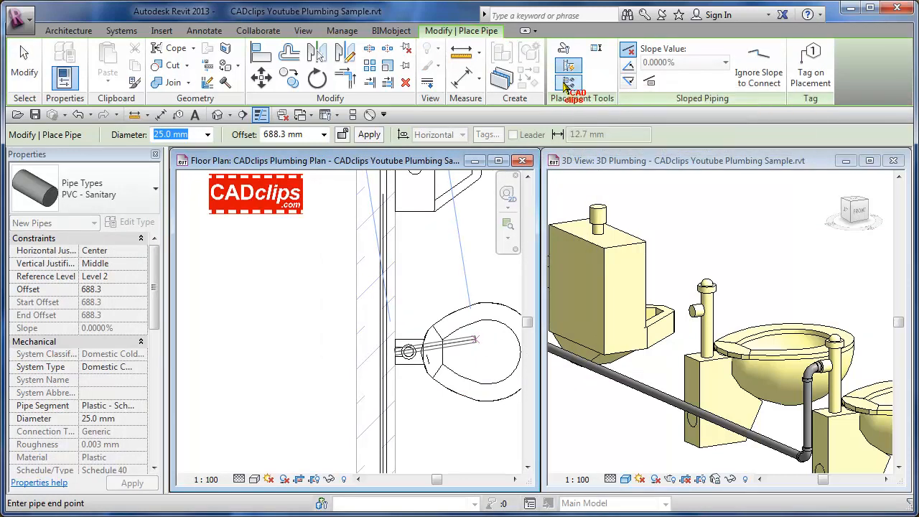
mouse_move(597, 50)
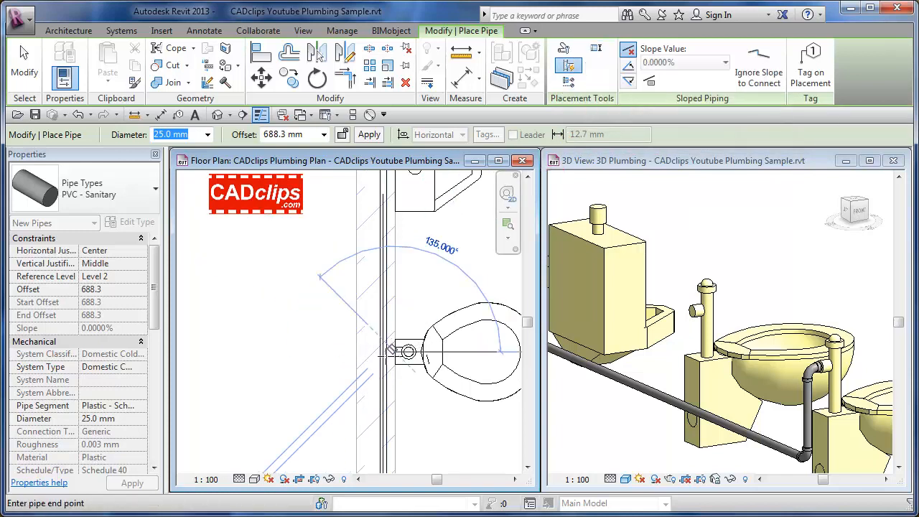
mouse_move(382, 352)
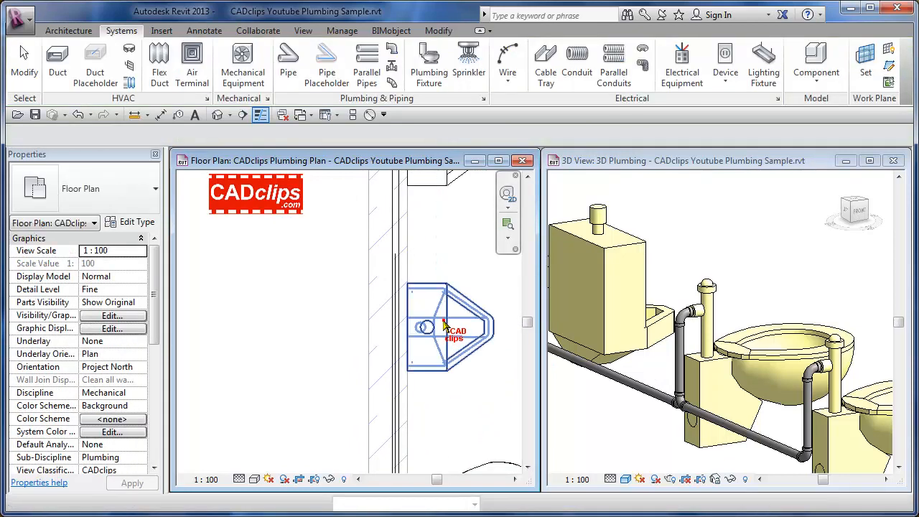
Step: Start a 20 mm pipe from the wall-hung urinal's connector and cancel the auto-route failure error
left_click(428, 328)
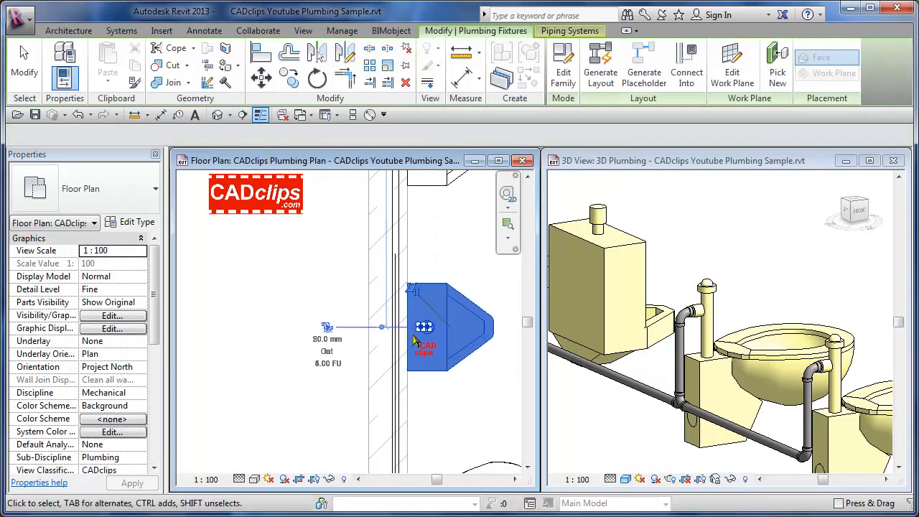
left_click(423, 327)
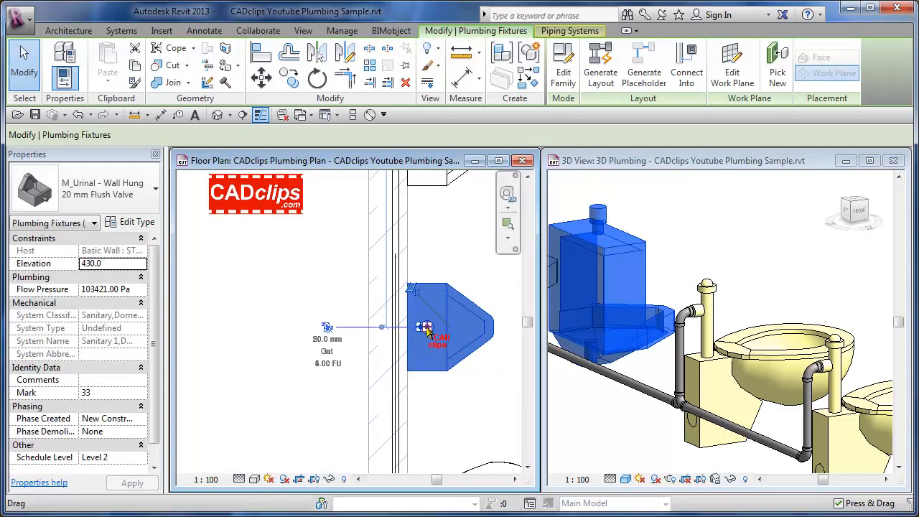
right_click(428, 329)
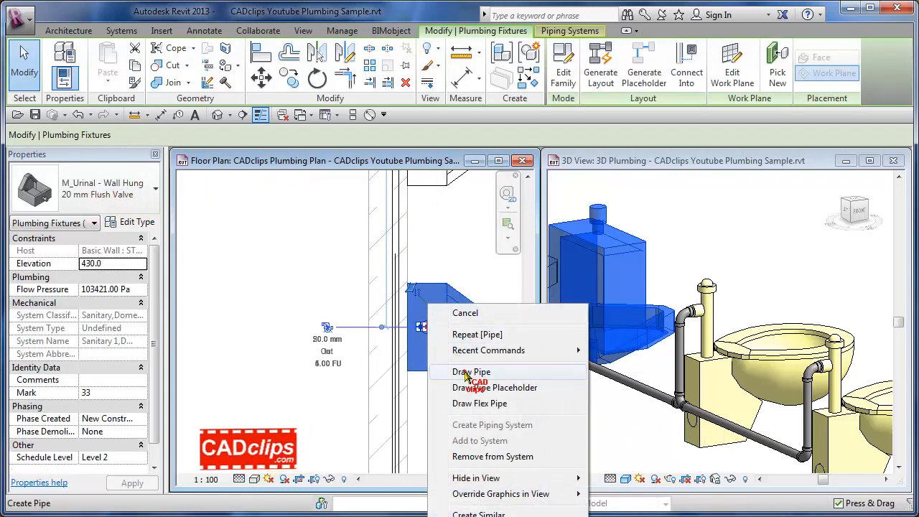
left_click(471, 370)
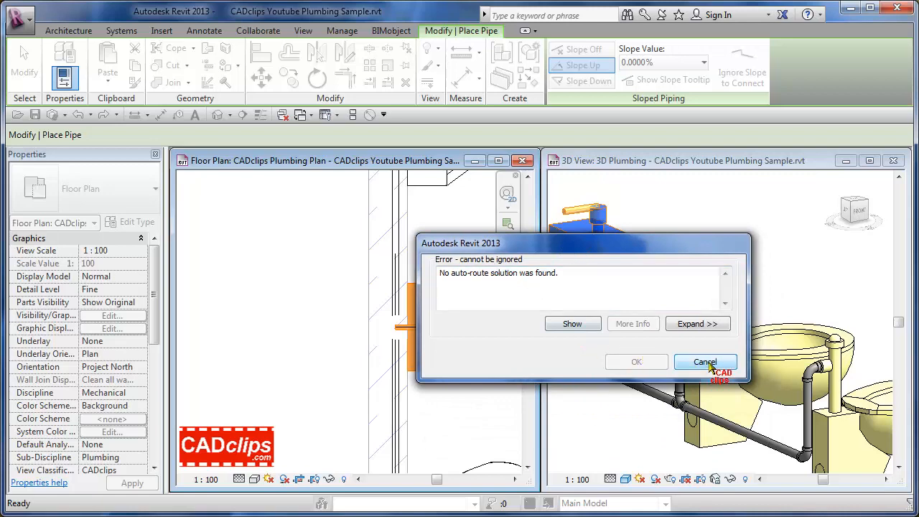
left_click(705, 362)
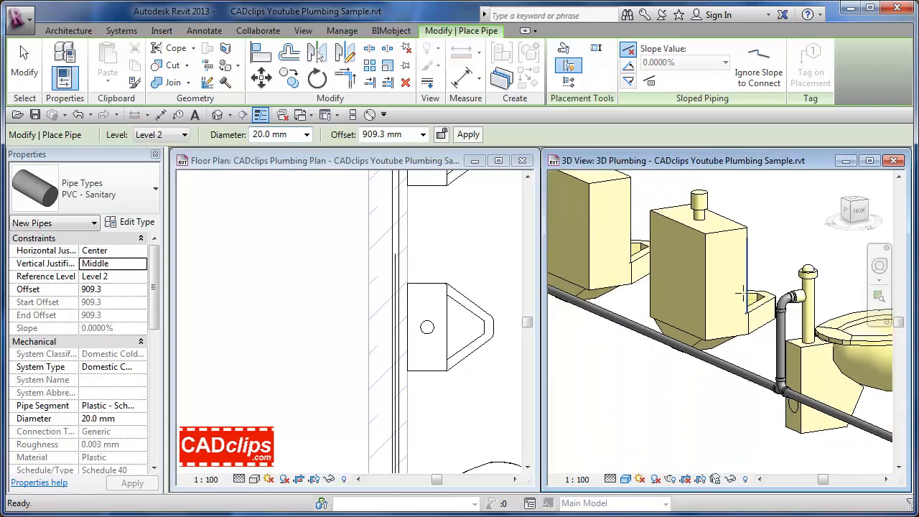
left_click_drag(740, 295, 706, 319)
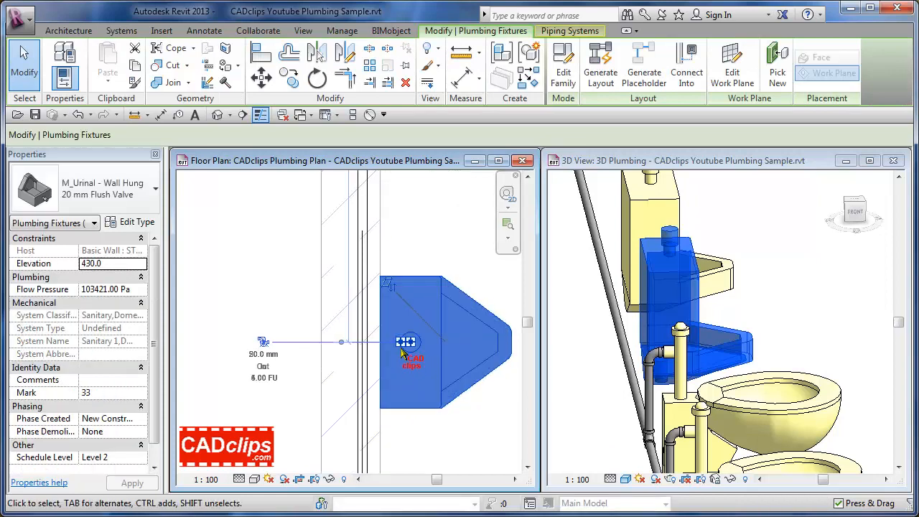
right_click(405, 342)
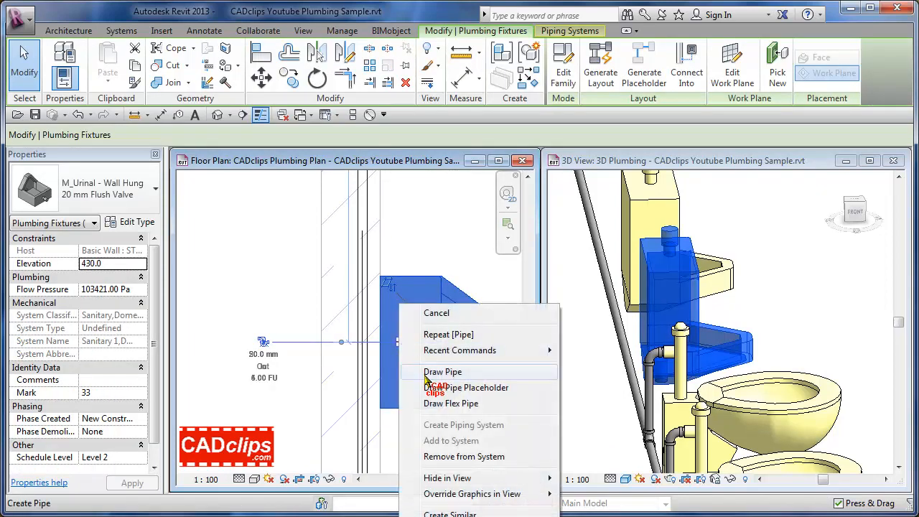
left_click(442, 372)
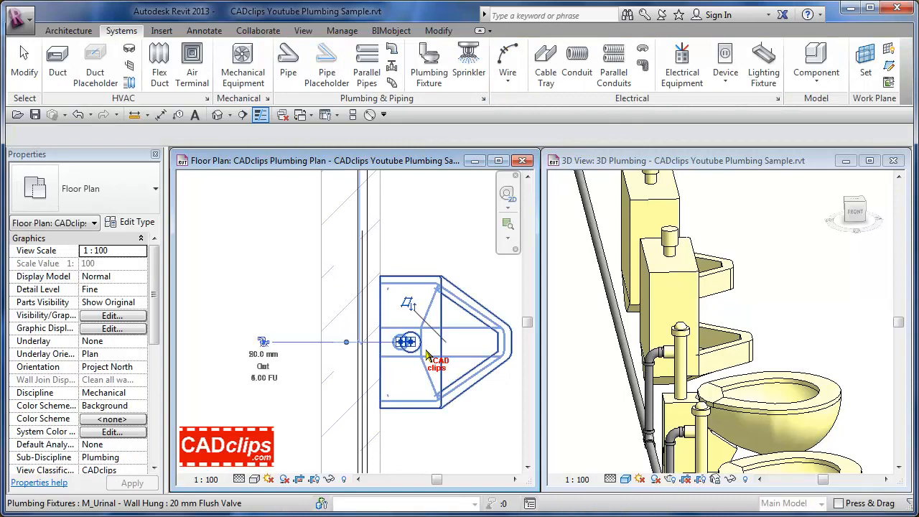
right_click(402, 342)
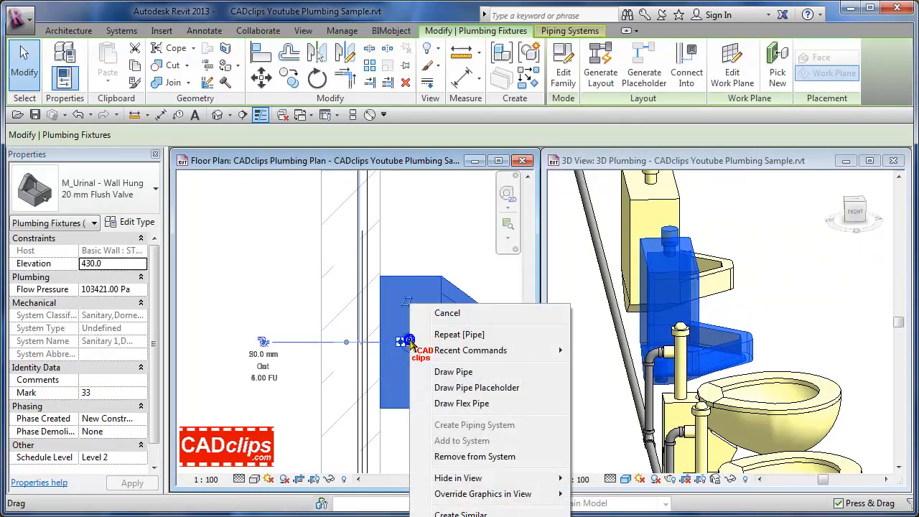
left_click(447, 314)
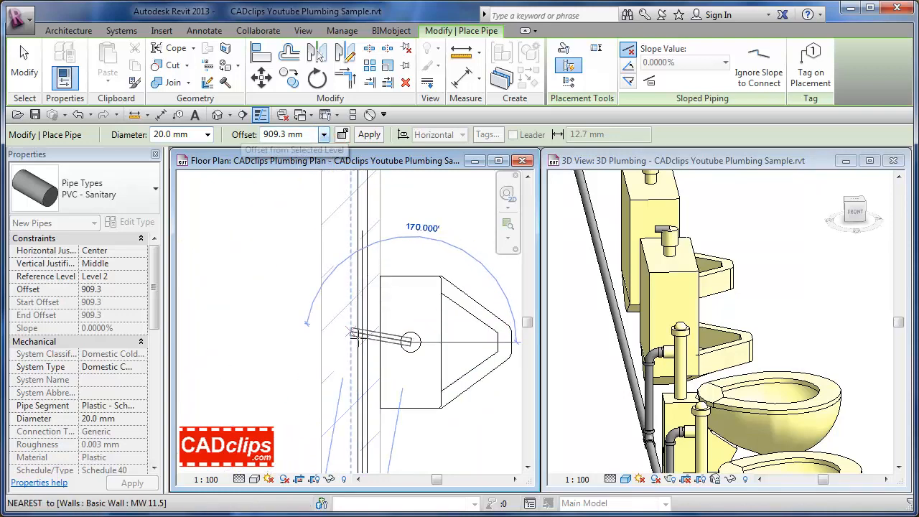
left_click(408, 339)
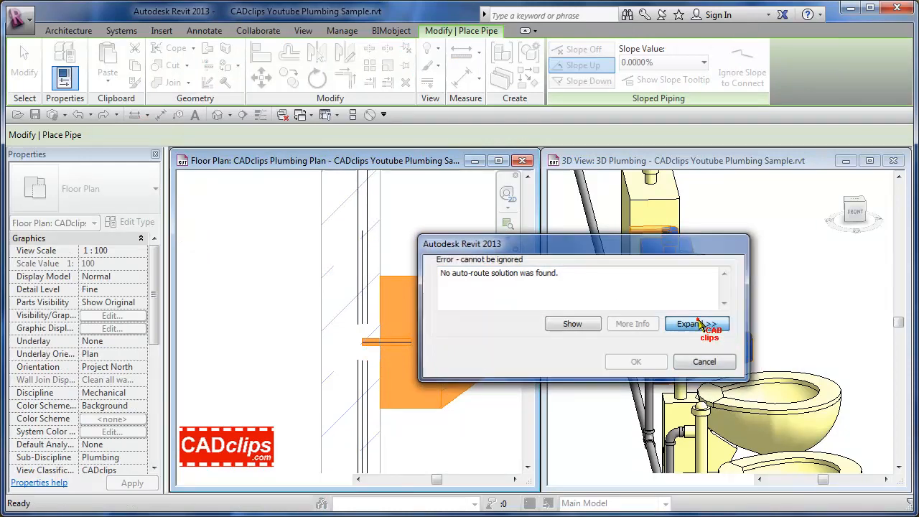
left_click(695, 323)
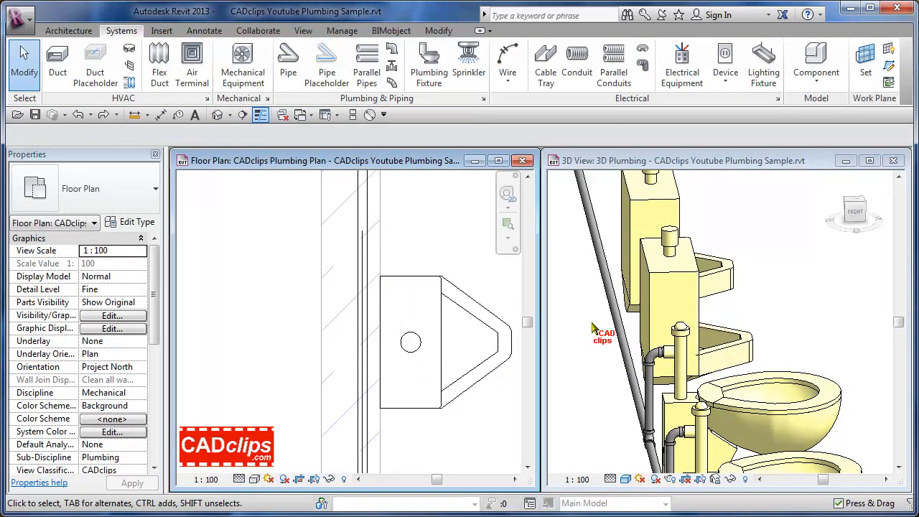
Step: Start a 20 mm pipe from the wall-hung urinal's connector at 981.5 mm offset
left_click(439, 329)
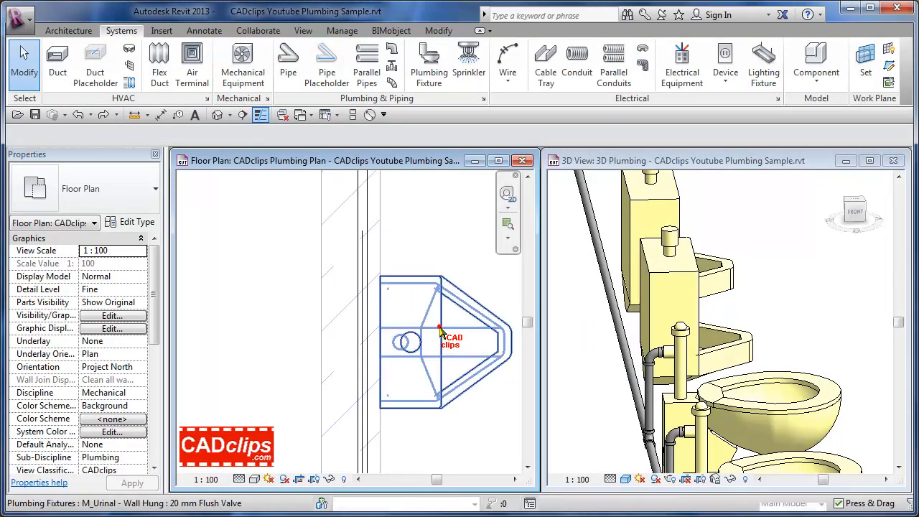
left_click(440, 329)
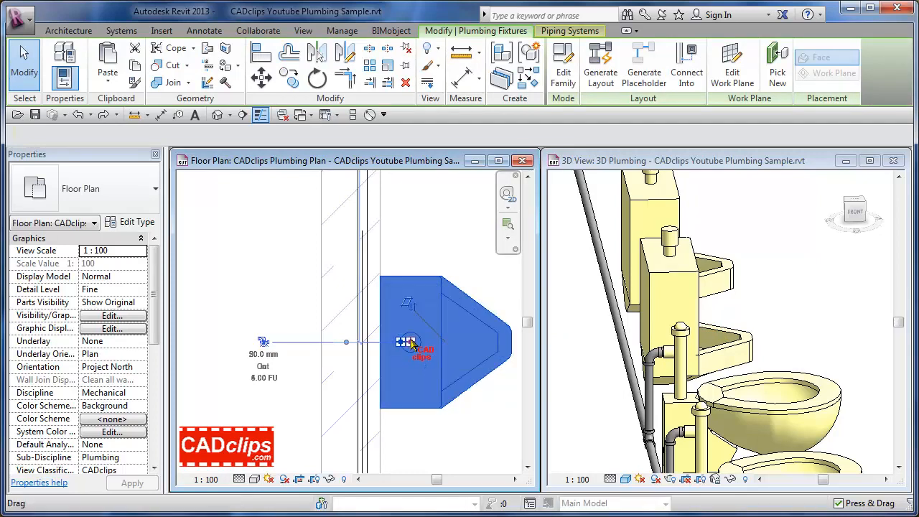
left_click(404, 341)
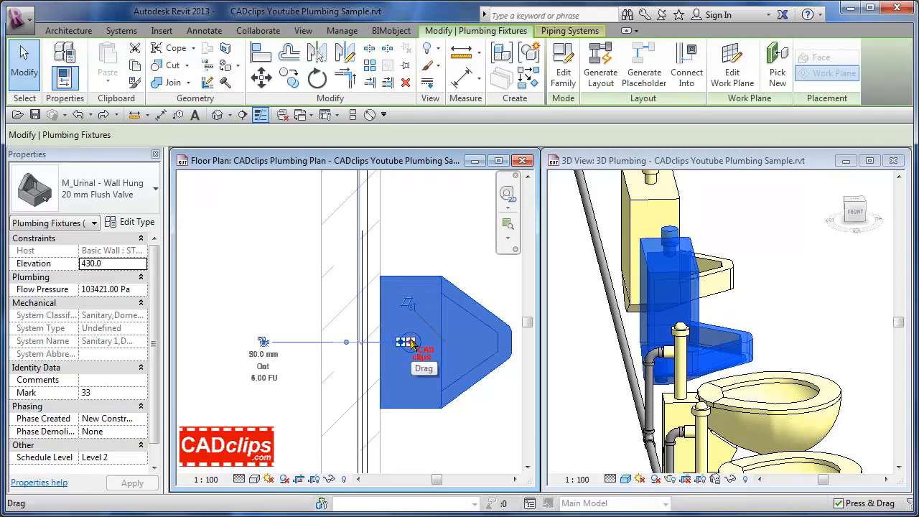
right_click(409, 343)
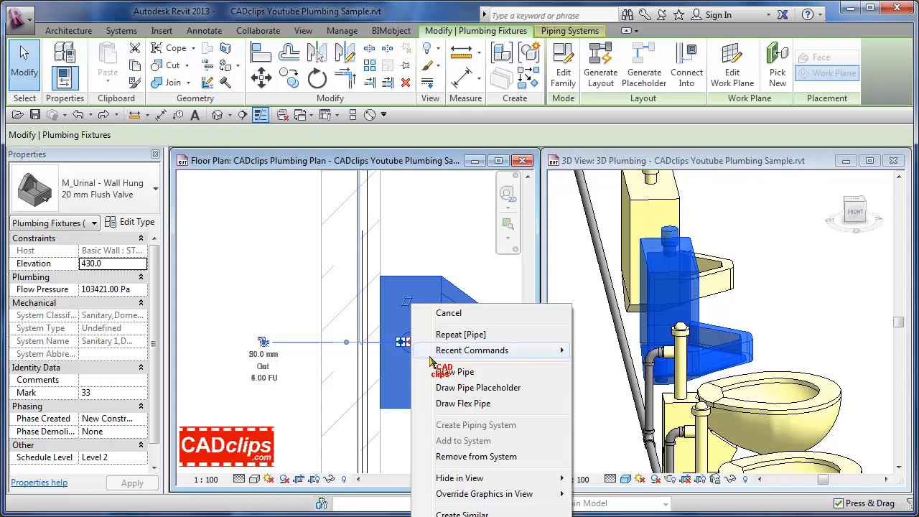
left_click(454, 371)
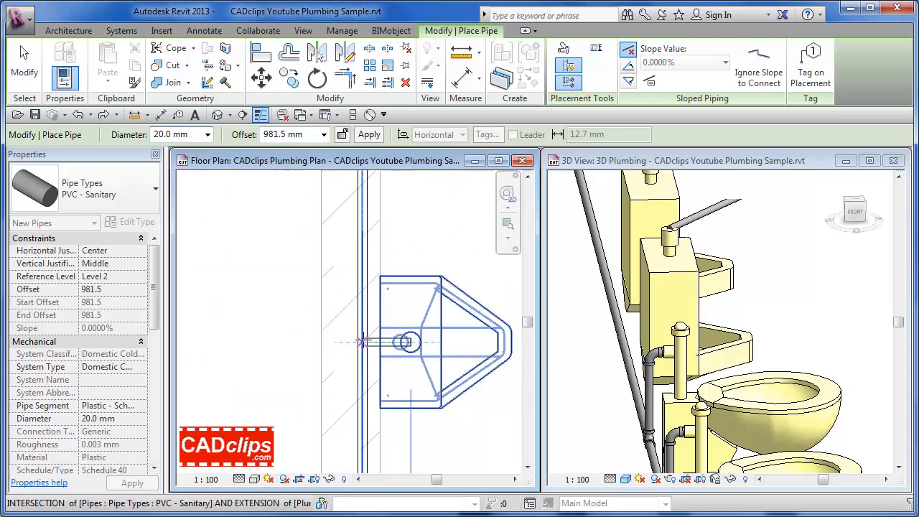
mouse_move(342, 351)
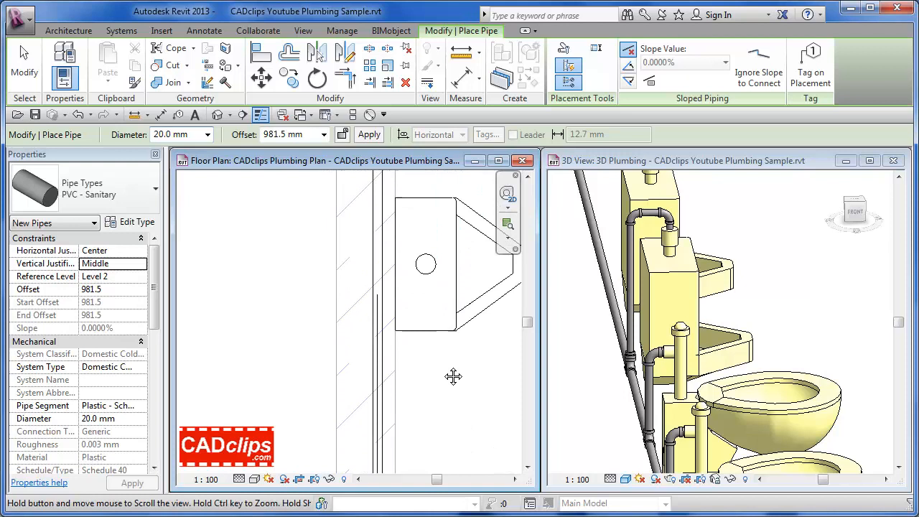
mouse_move(428, 325)
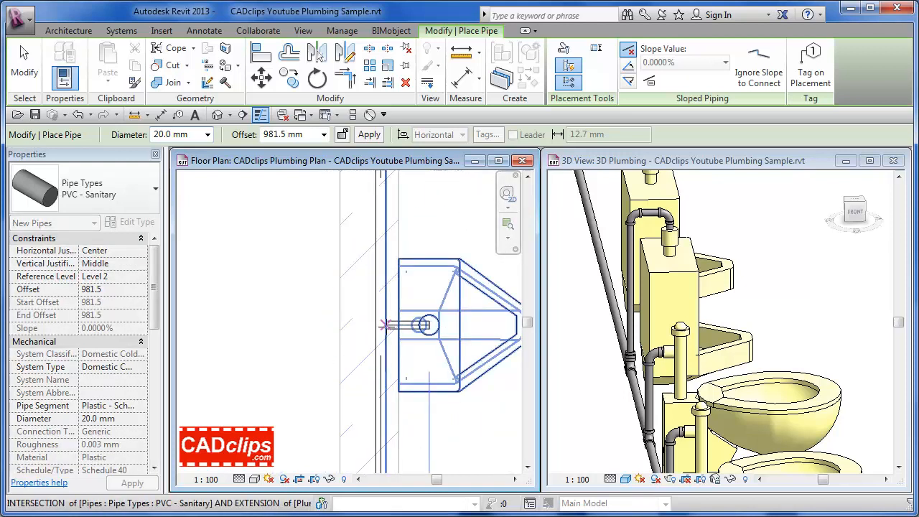
mouse_move(382, 325)
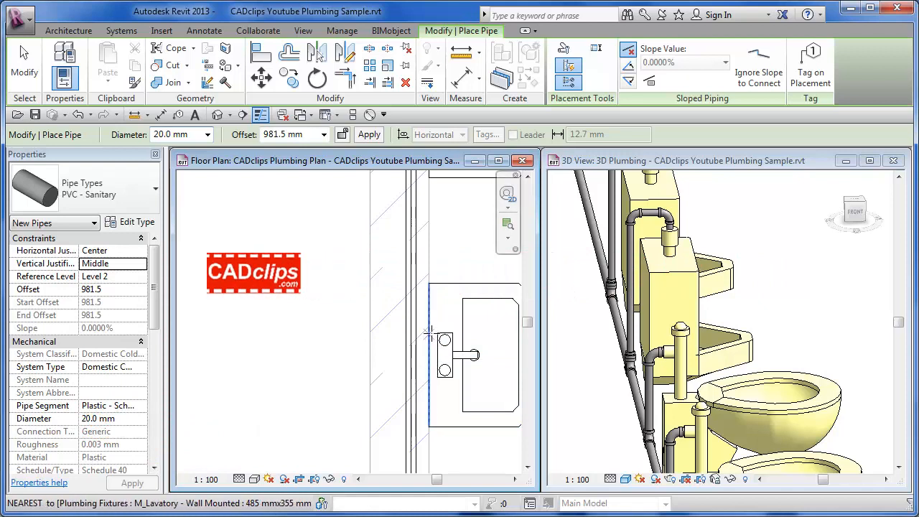
mouse_move(428, 324)
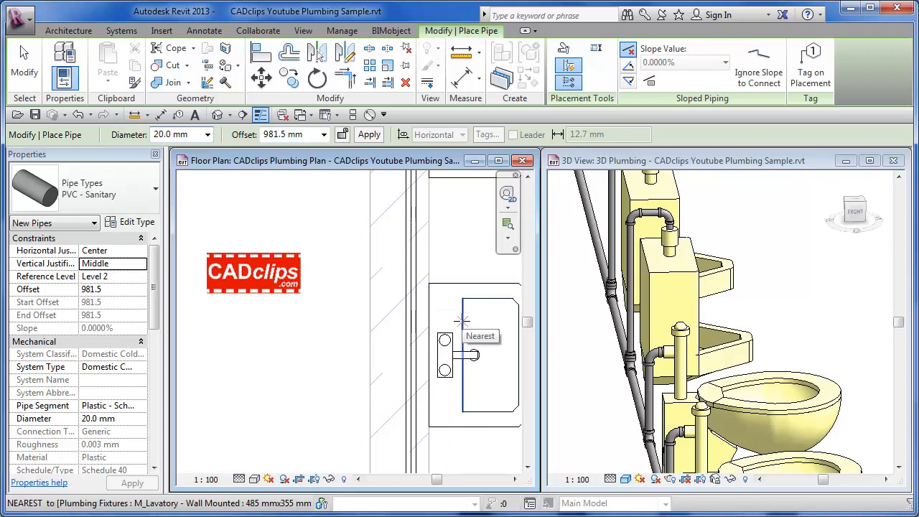
mouse_move(430, 319)
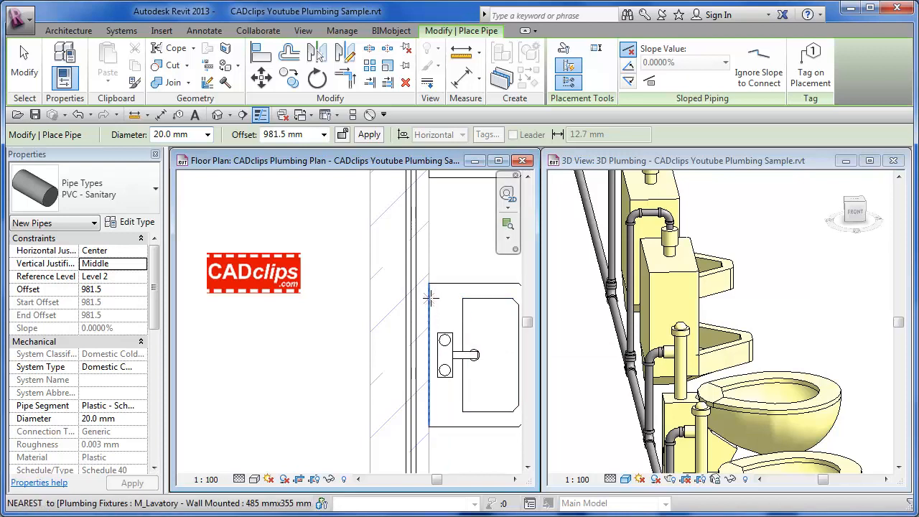
mouse_move(428, 324)
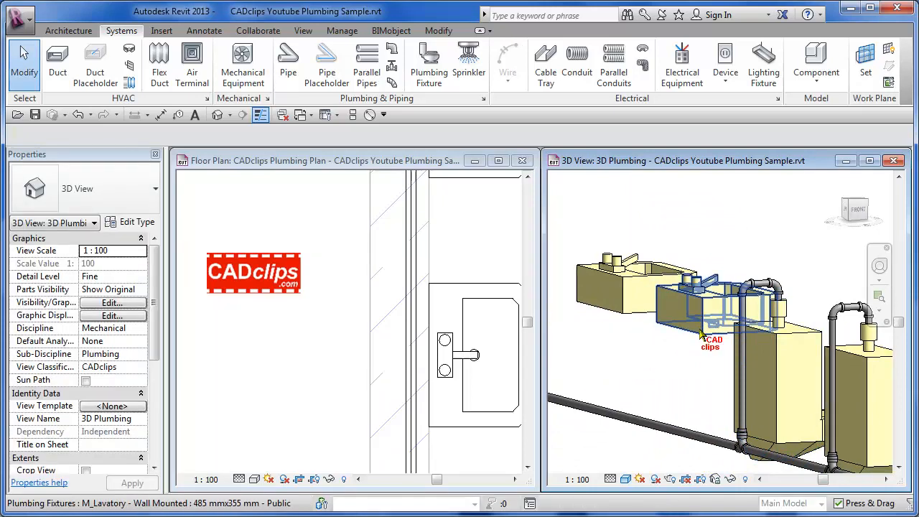
Step: Draw a 15 mm pipe from the first wall-mounted lavatory's connector along the wall
left_click(704, 309)
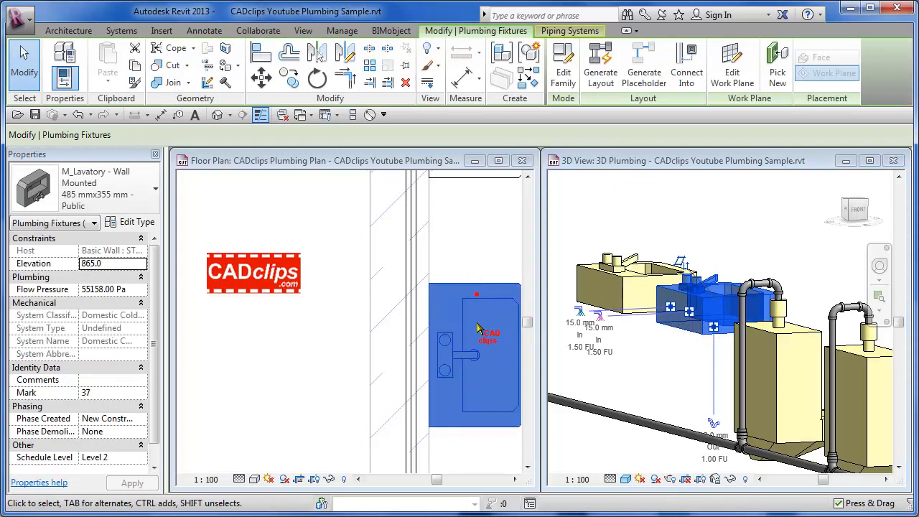
left_click(476, 331)
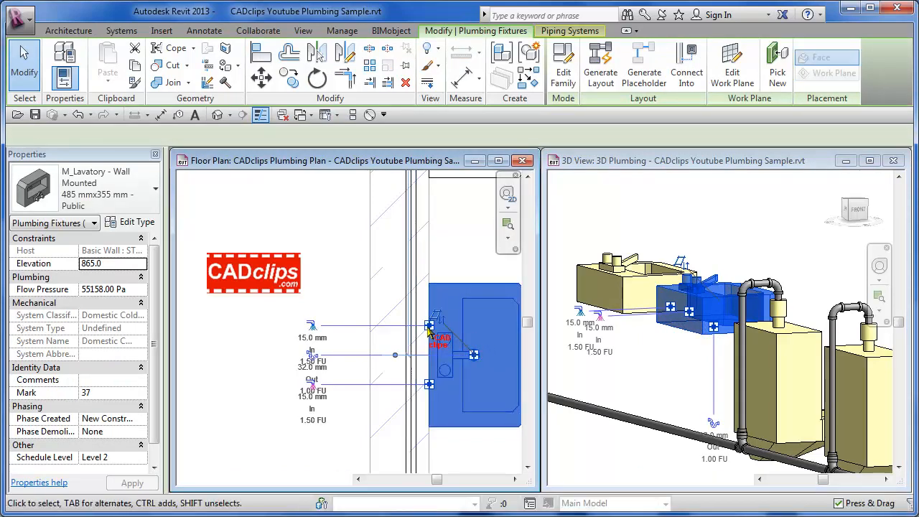
right_click(429, 328)
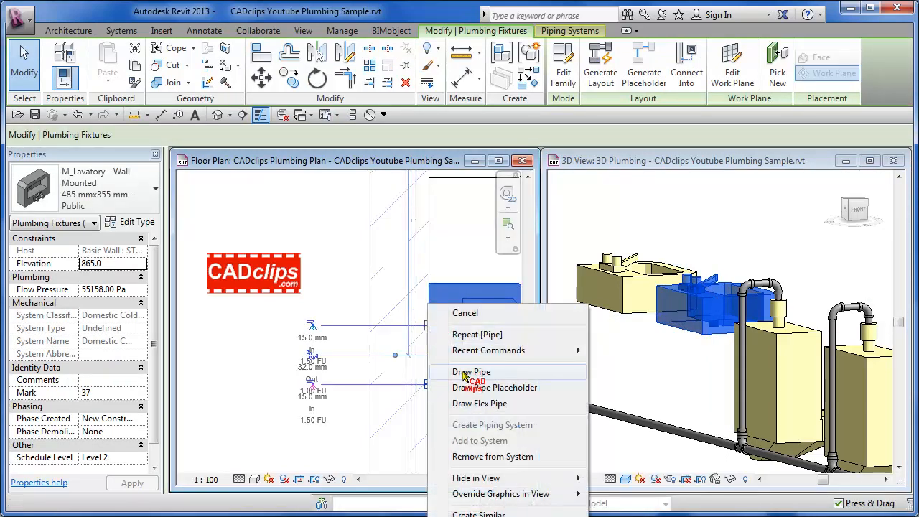
left_click(472, 370)
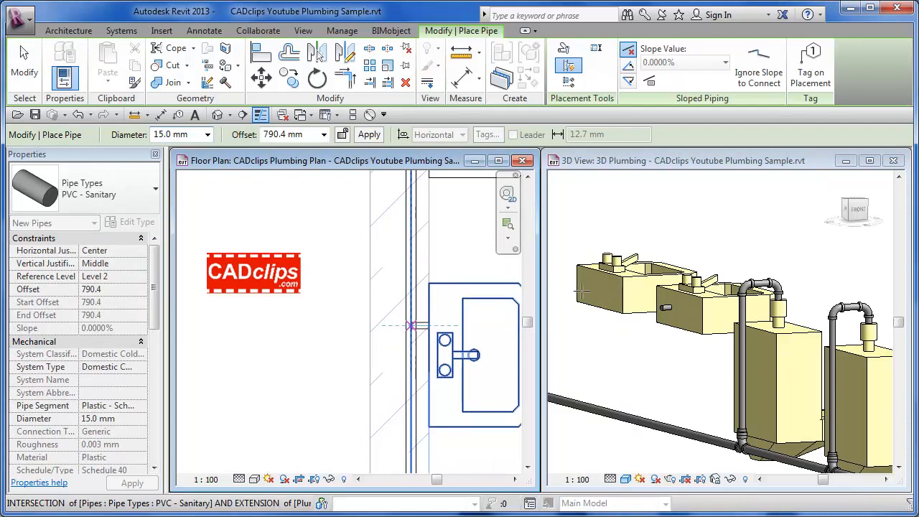
left_click(411, 325)
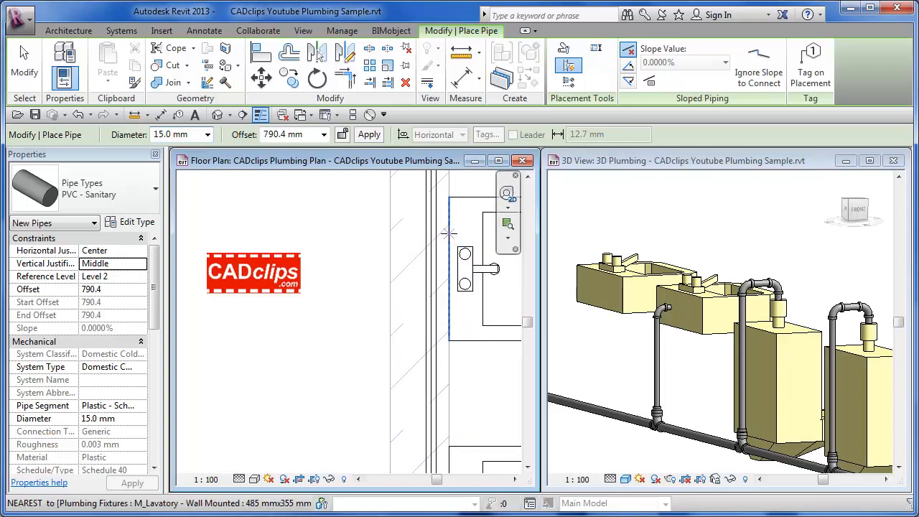
left_click(120, 30)
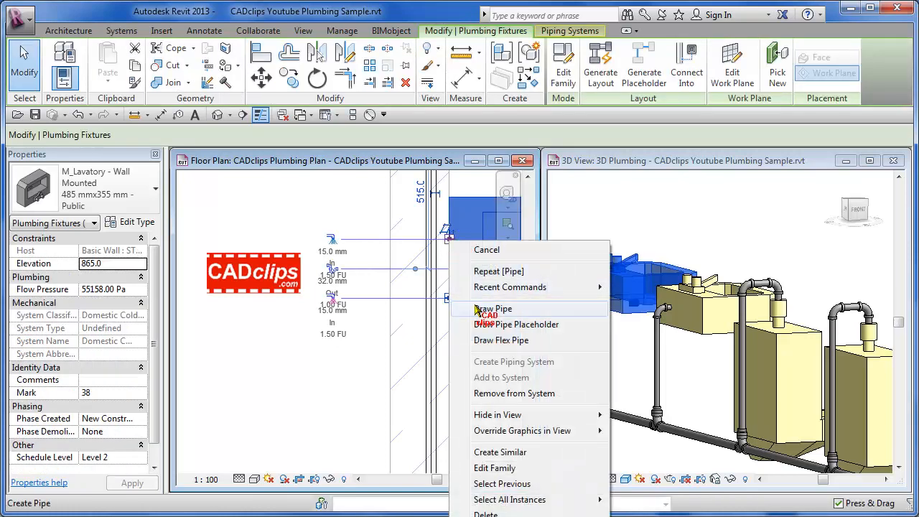
Step: Draw a 15 mm pipe from the second lavatory's connector to its end point
left_click(493, 309)
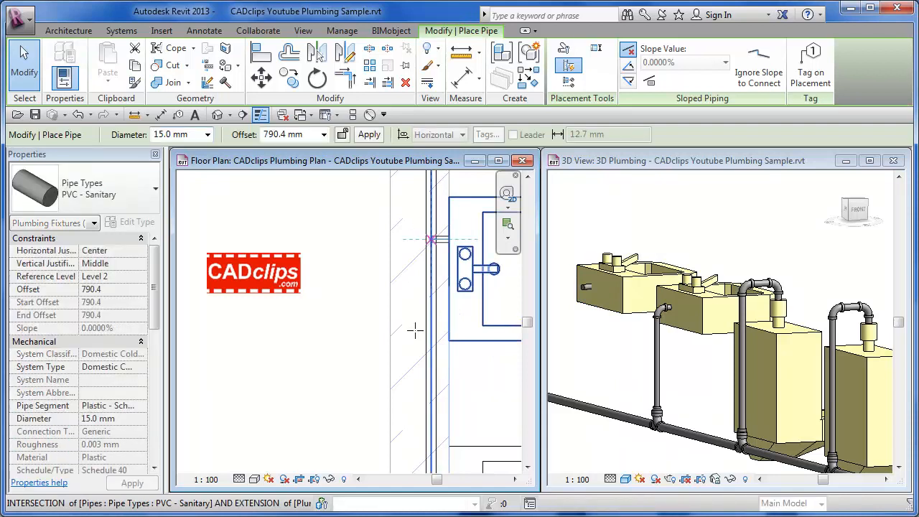
left_click(428, 239)
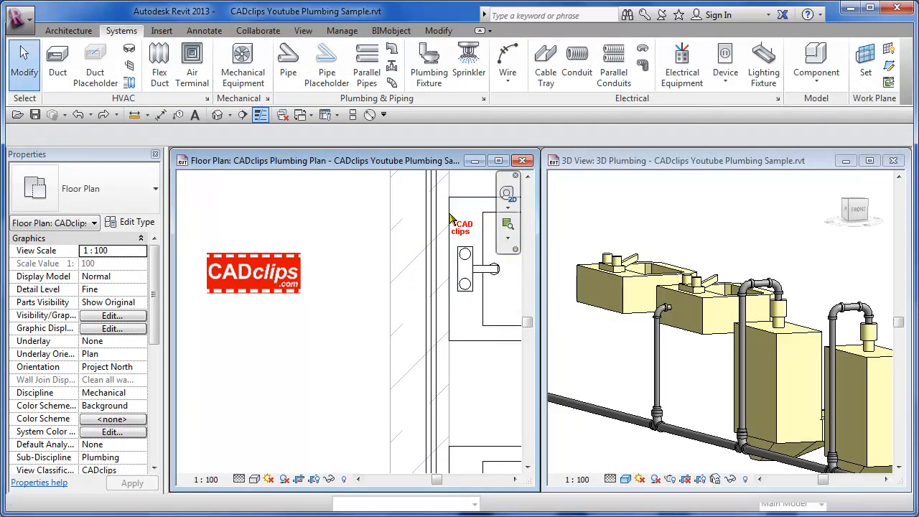
Step: Start another 15 mm pipe from the second lavatory's connector at 790.4 mm offset
left_click(465, 273)
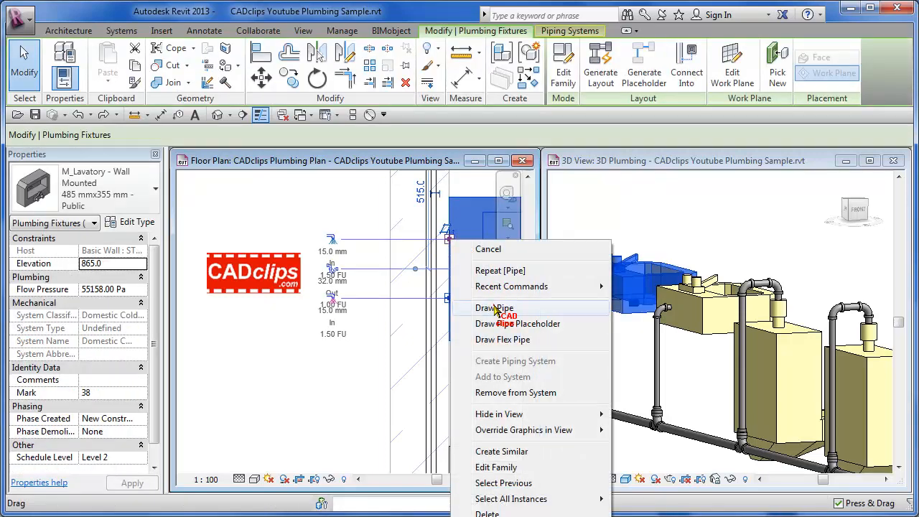
left_click(495, 307)
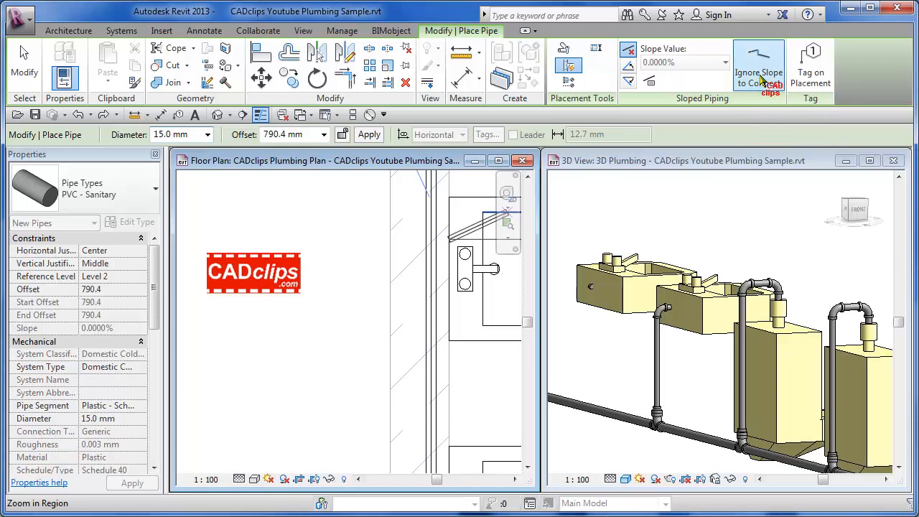
mouse_move(758, 60)
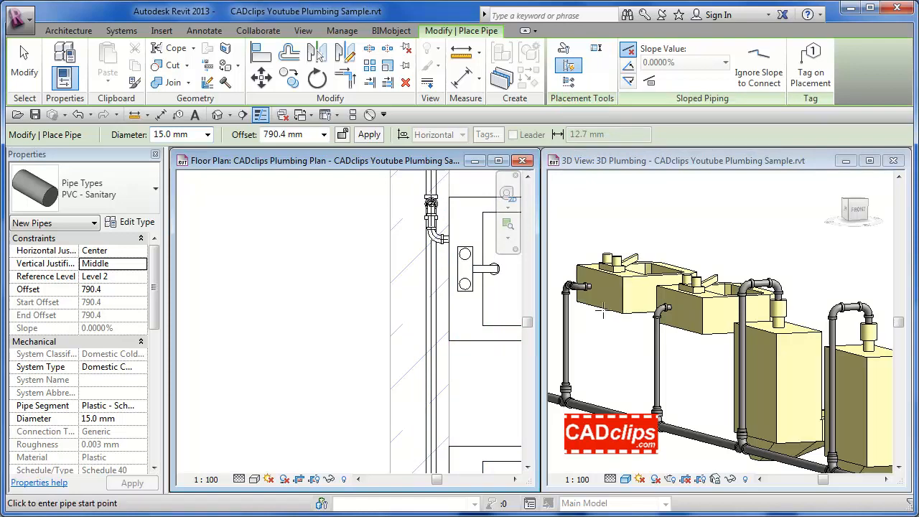
mouse_move(619, 370)
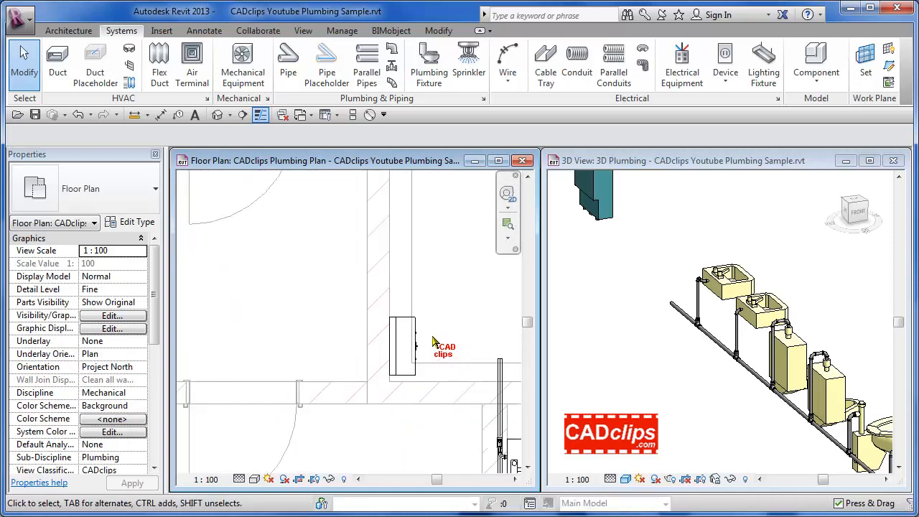
mouse_move(421, 339)
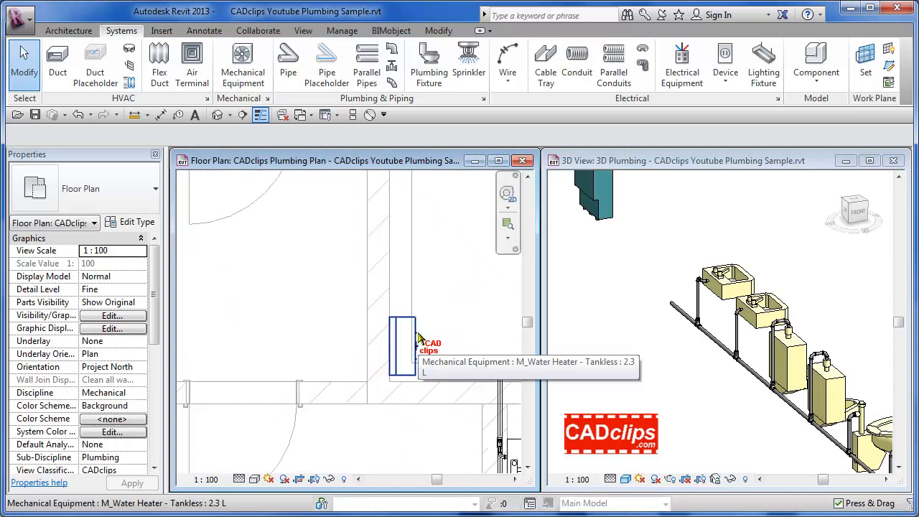
Step: Start a 15 mm hot water pipe from the tankless heater's connector with length 400, hitting a fittings error
left_click(402, 344)
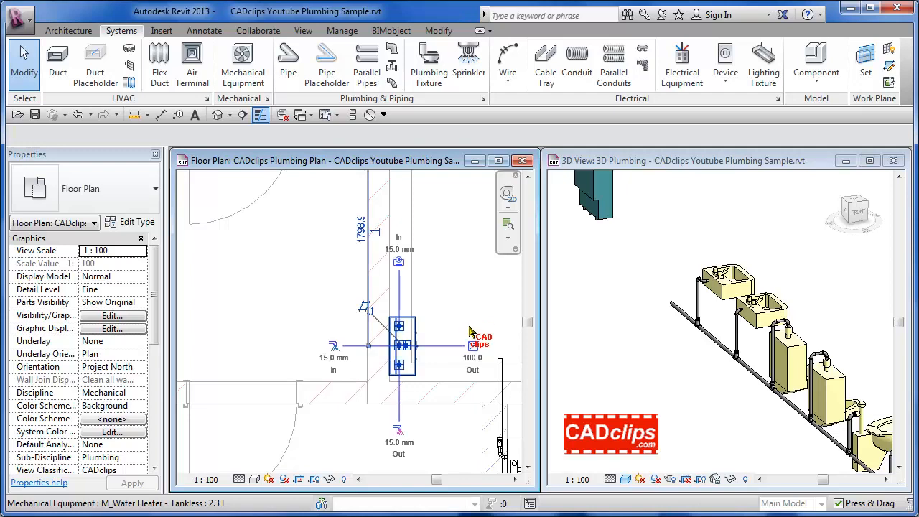
left_click(402, 344)
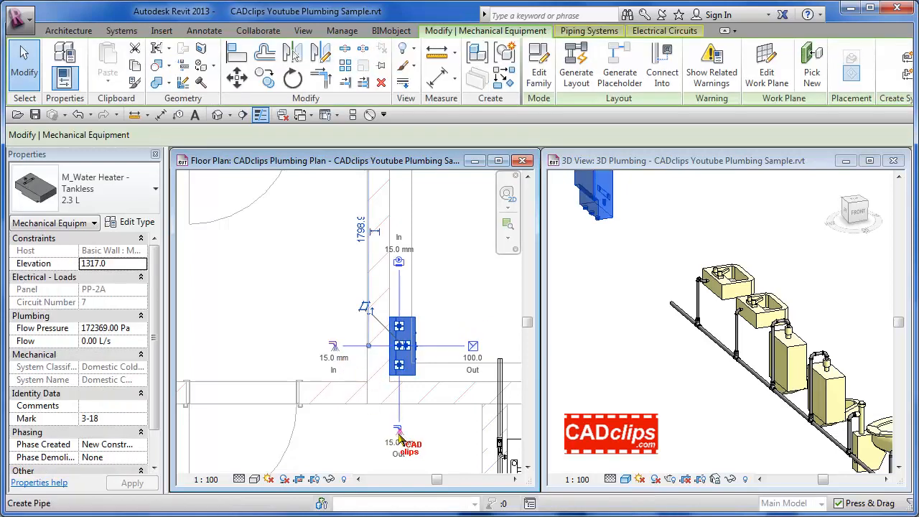
right_click(399, 366)
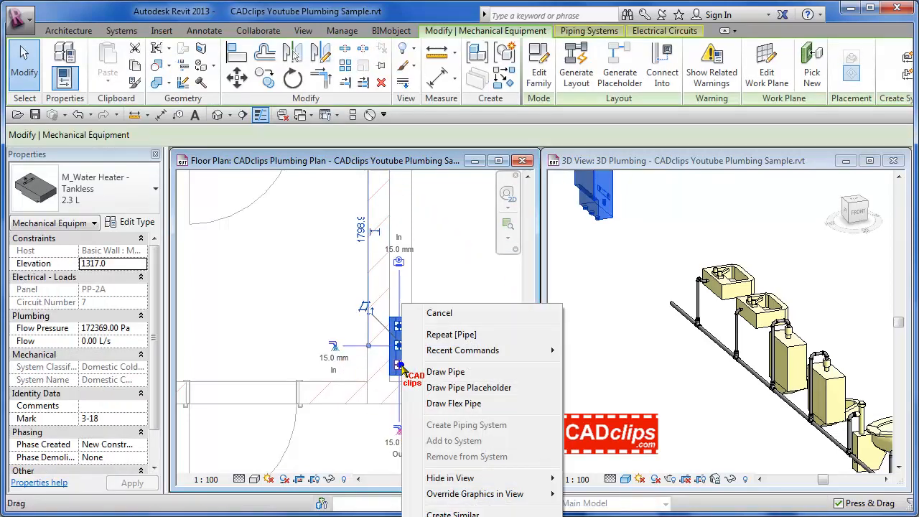
left_click(446, 370)
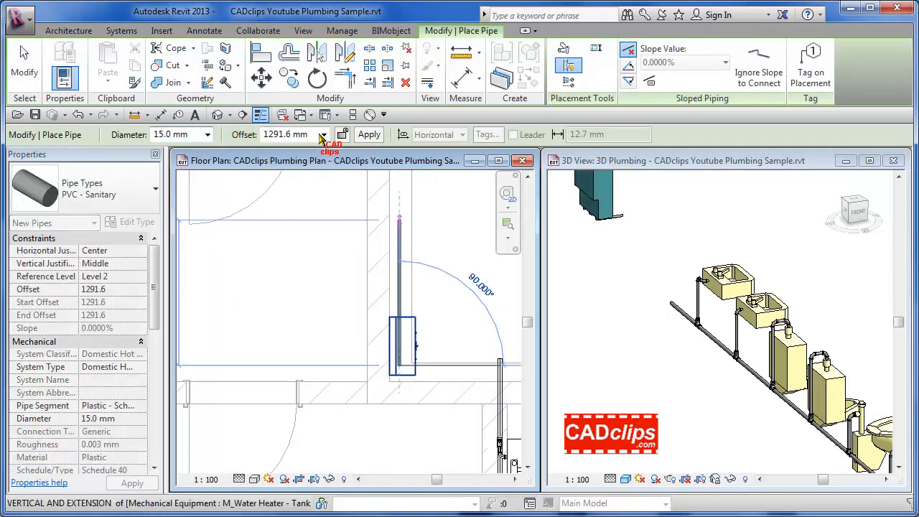
left_click(323, 135)
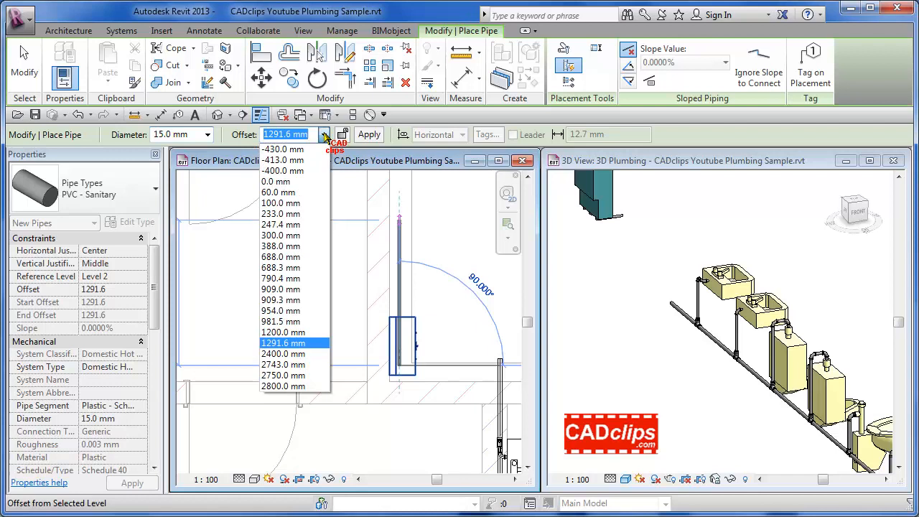
mouse_move(280, 181)
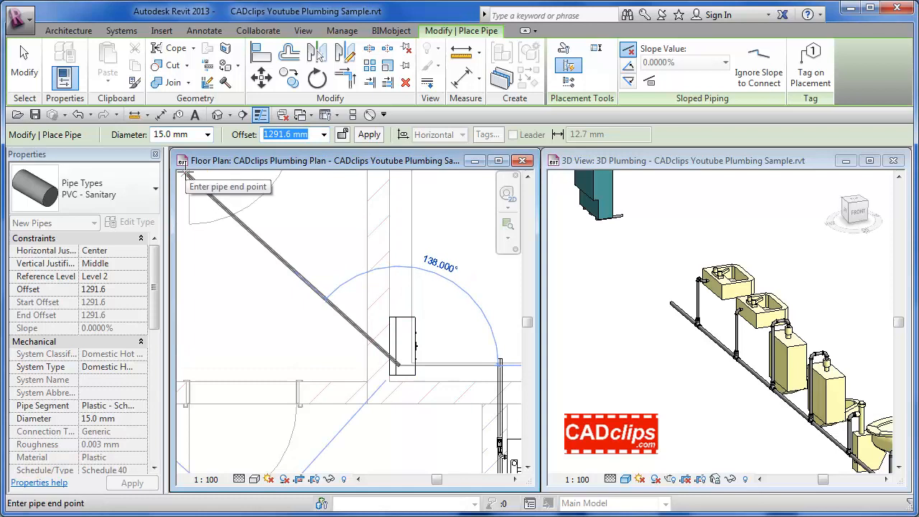
type("400")
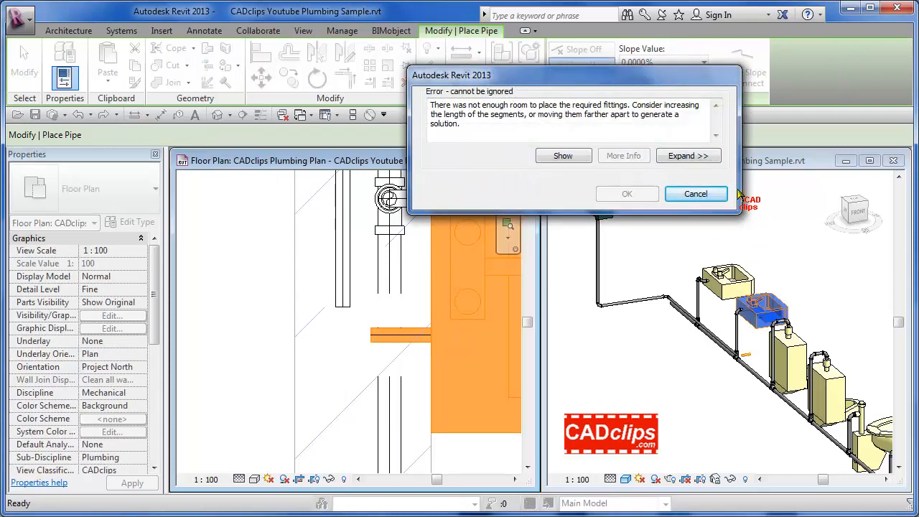
Step: Dismiss the not-enough-room error and draw the pipe from the lavatory connector
left_click(696, 193)
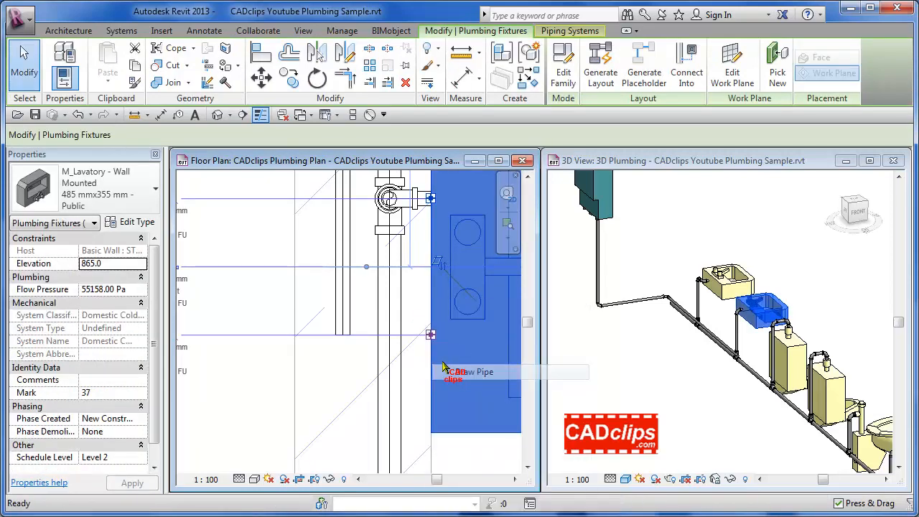
left_click(451, 368)
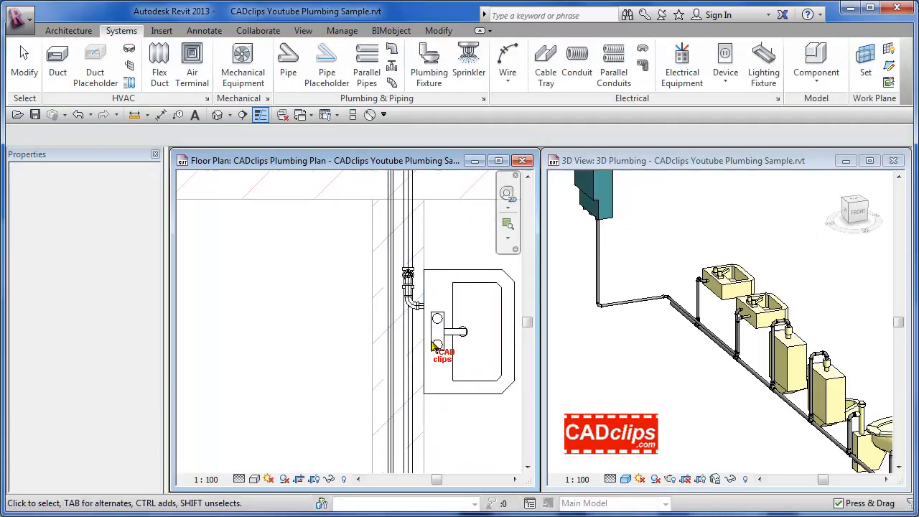
left_click(452, 331)
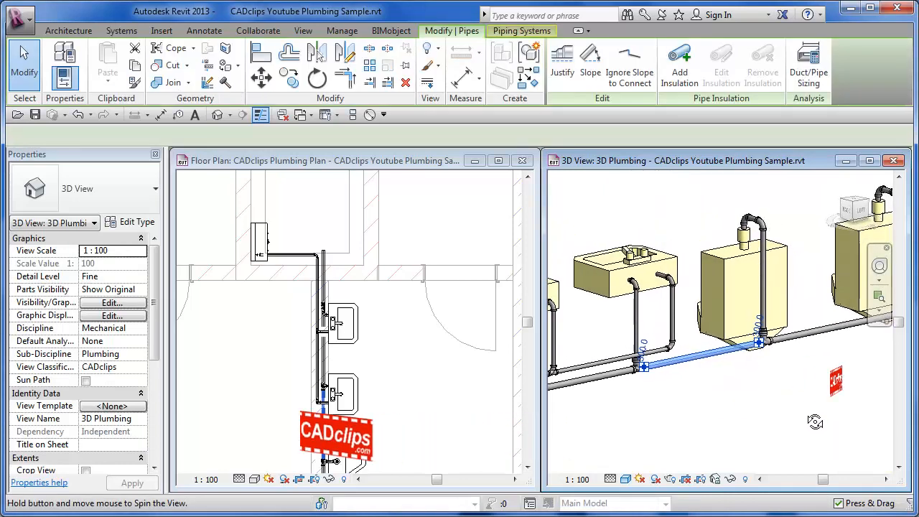
Step: Review the horizontal pipe run in 3D and close the floor plan view
left_click(760, 359)
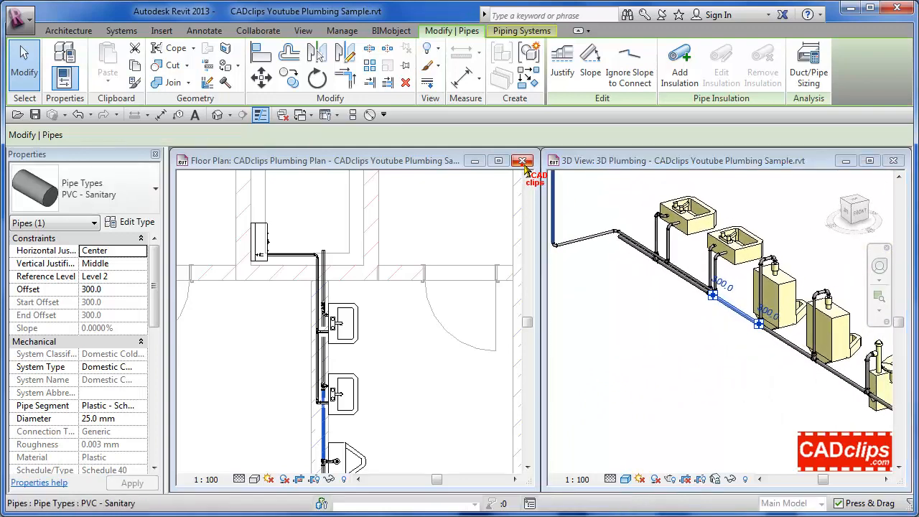
left_click(523, 161)
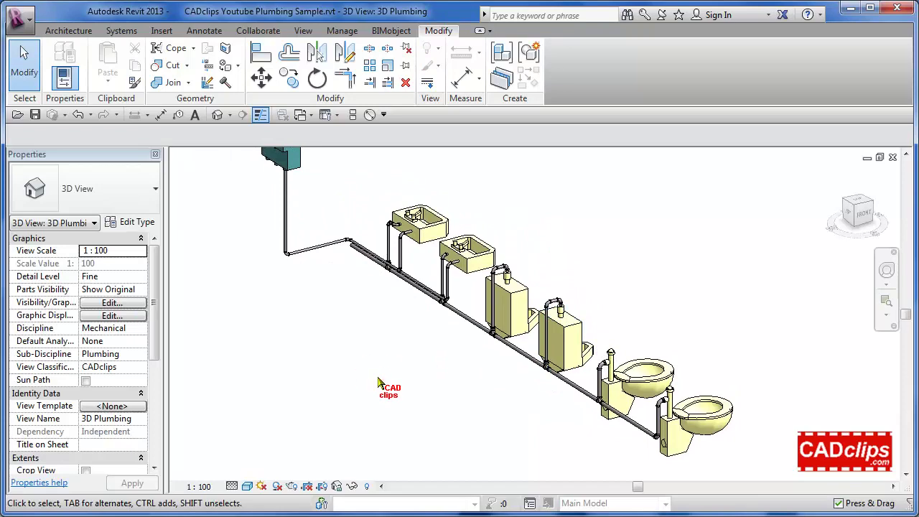
Step: Bring up the Visibility/Graphic Overrides for the 3D Plumbing view from the Properties palette
left_click(112, 301)
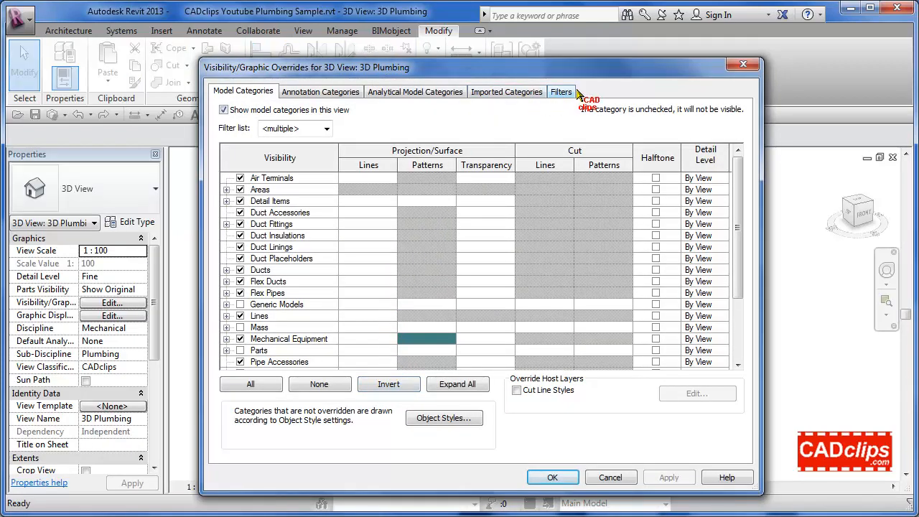
Step: Add the Domestic Cold Water and Domestic Hot Water filters on the view's Filters list
left_click(560, 91)
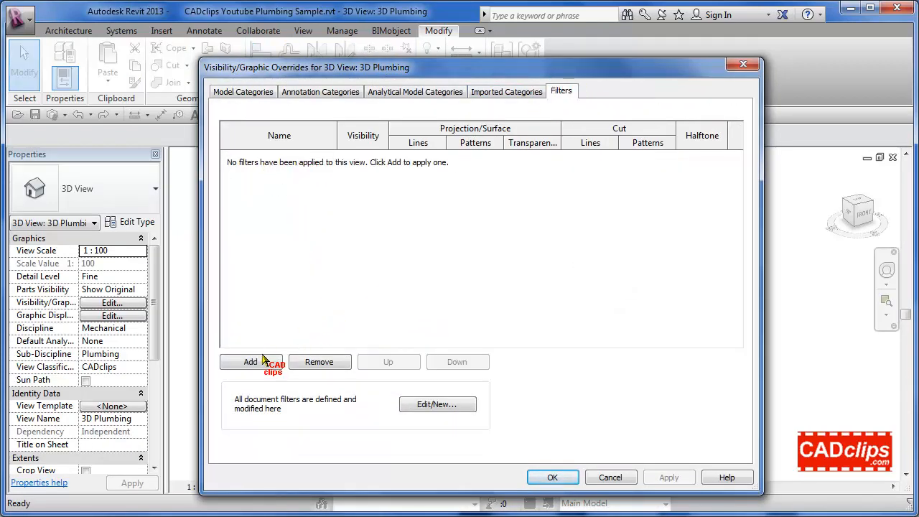
left_click(250, 362)
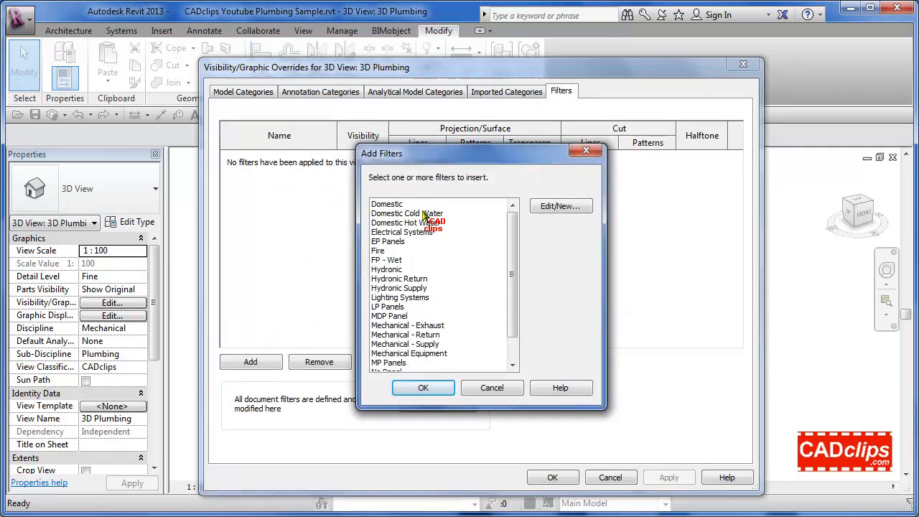
left_click(422, 388)
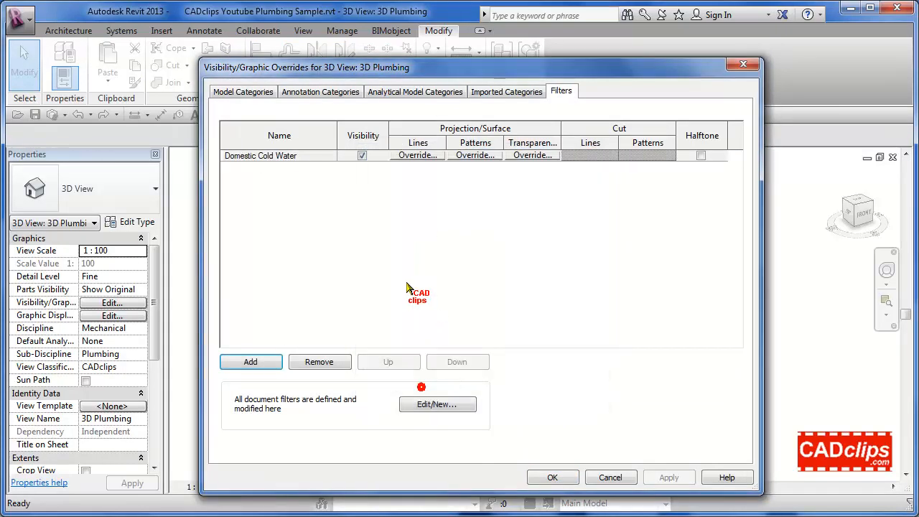
left_click(250, 362)
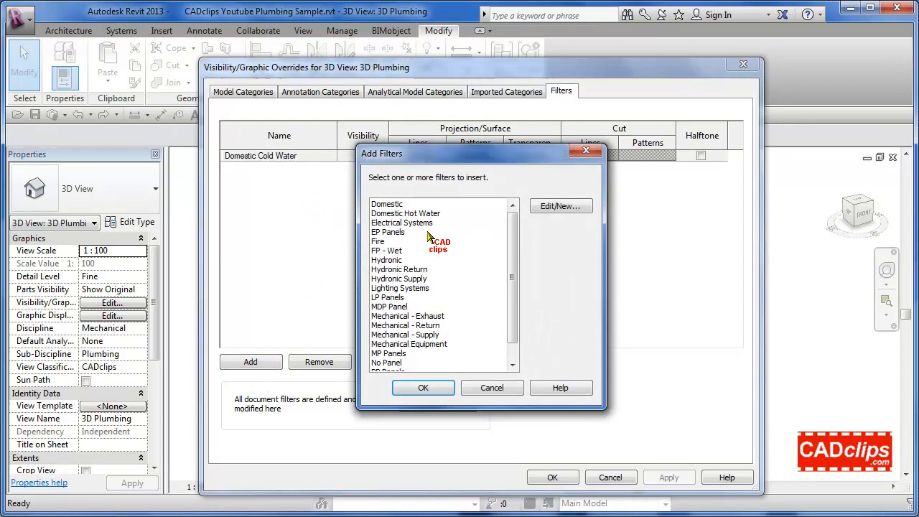
left_click(405, 212)
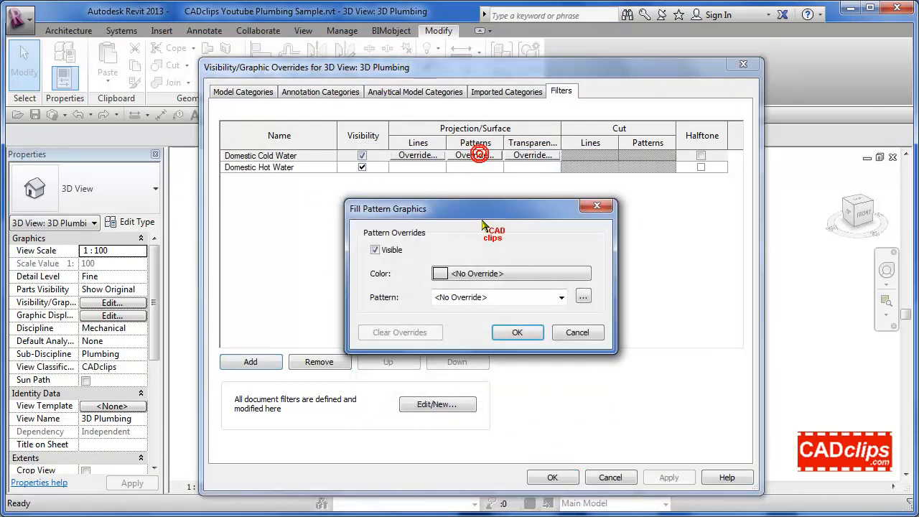
Step: Give the cold water filter a blue Solid fill pattern override
left_click(443, 273)
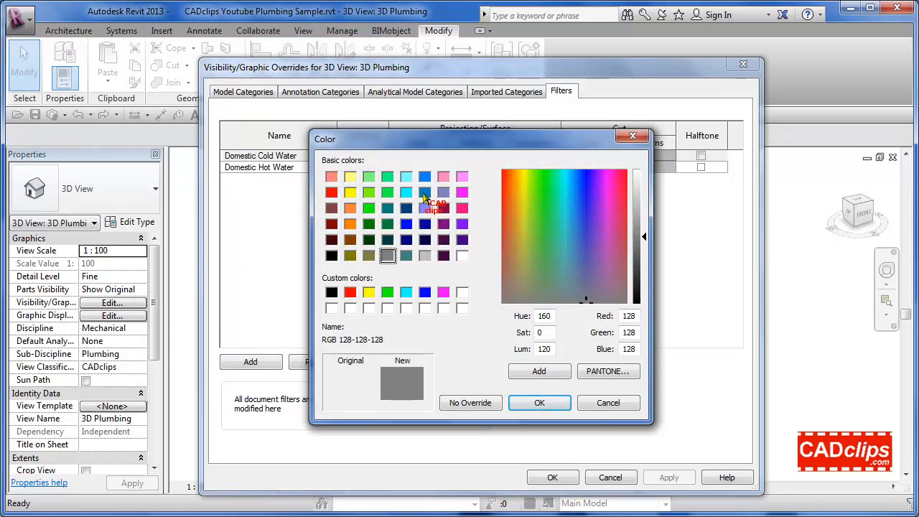
left_click(423, 175)
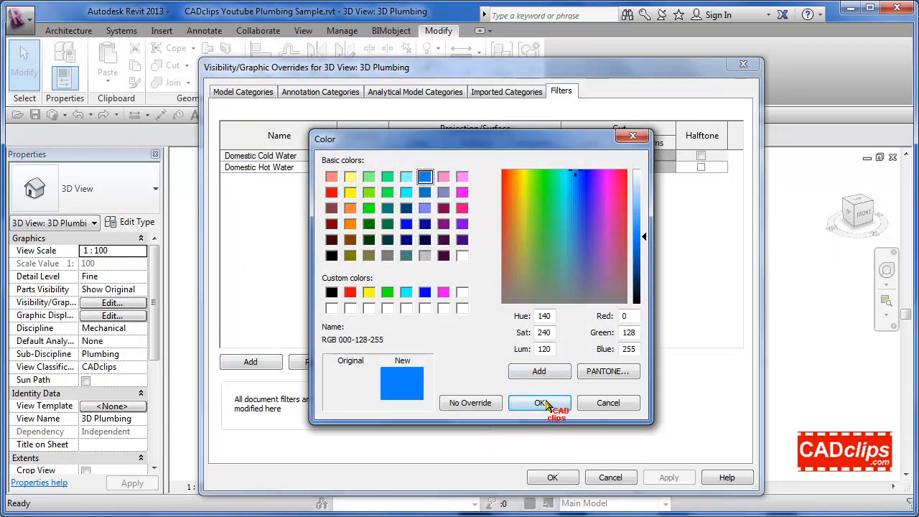
left_click(540, 402)
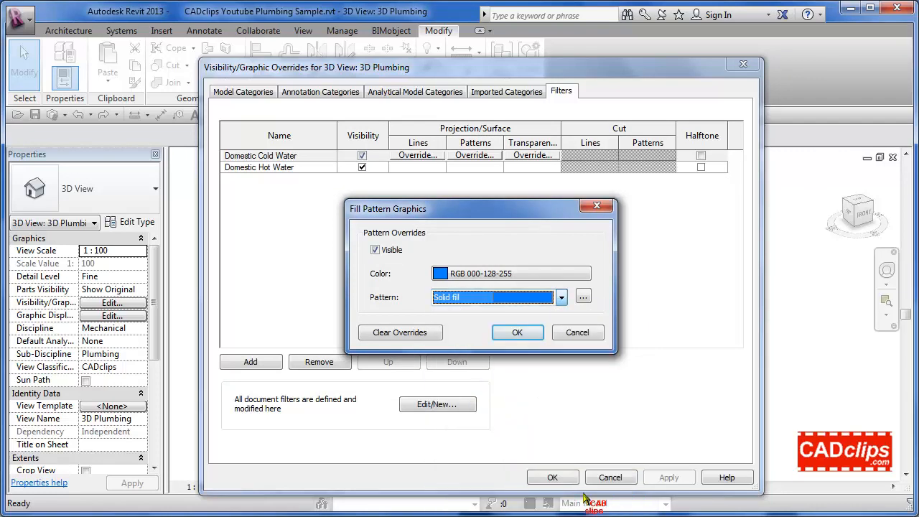
left_click(517, 333)
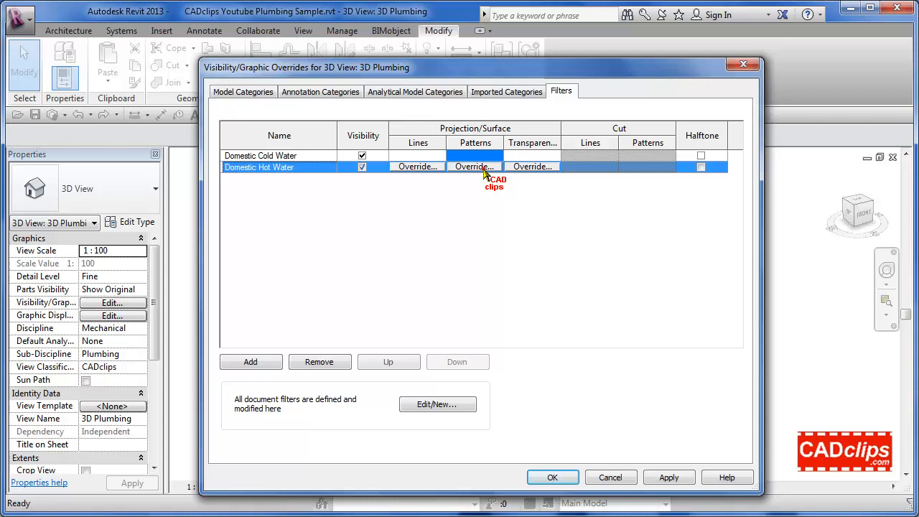
Step: Give the hot water filter a red Solid fill pattern override
left_click(474, 167)
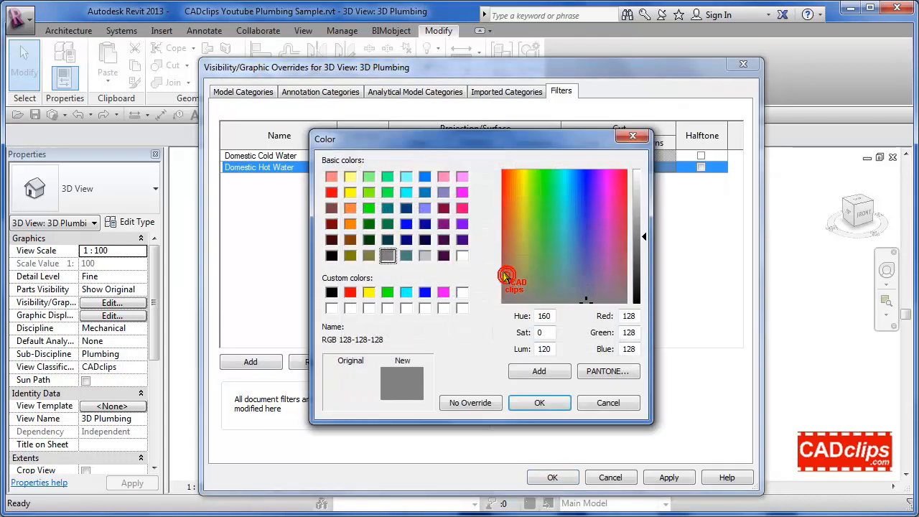
left_click(330, 193)
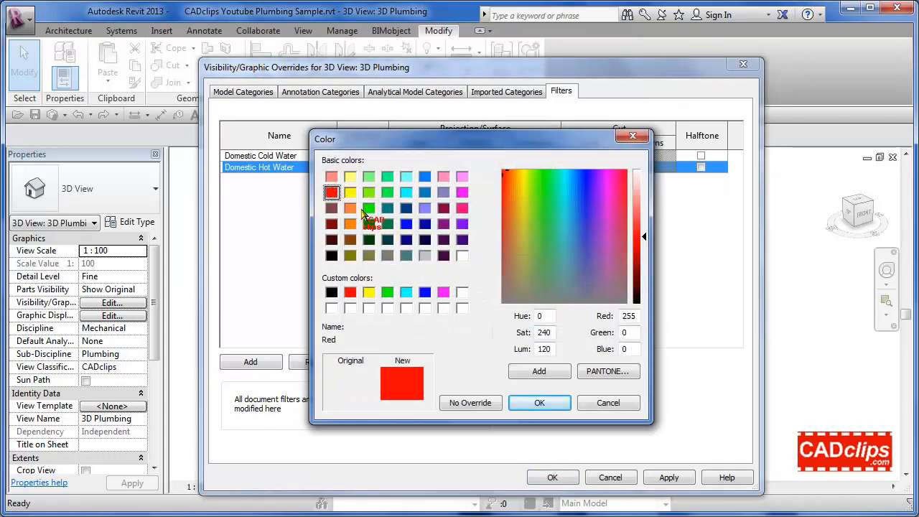
left_click(540, 403)
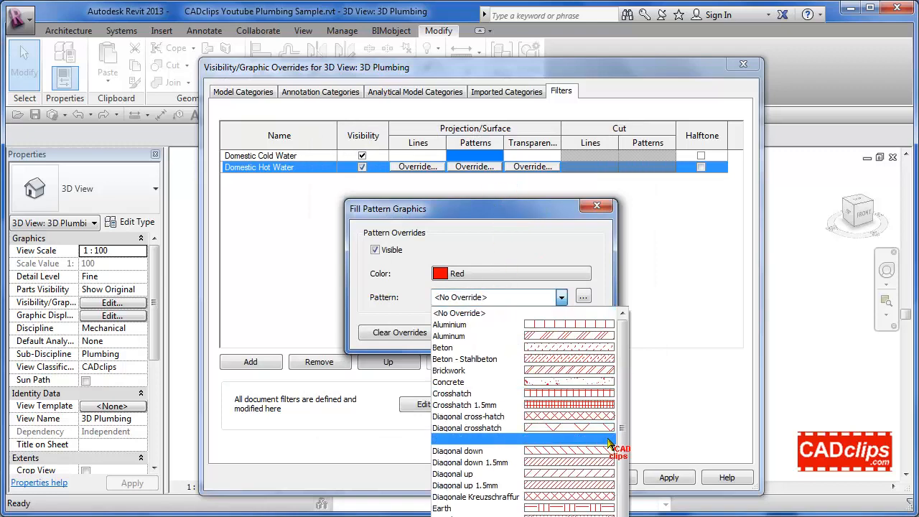
scroll("down", 3)
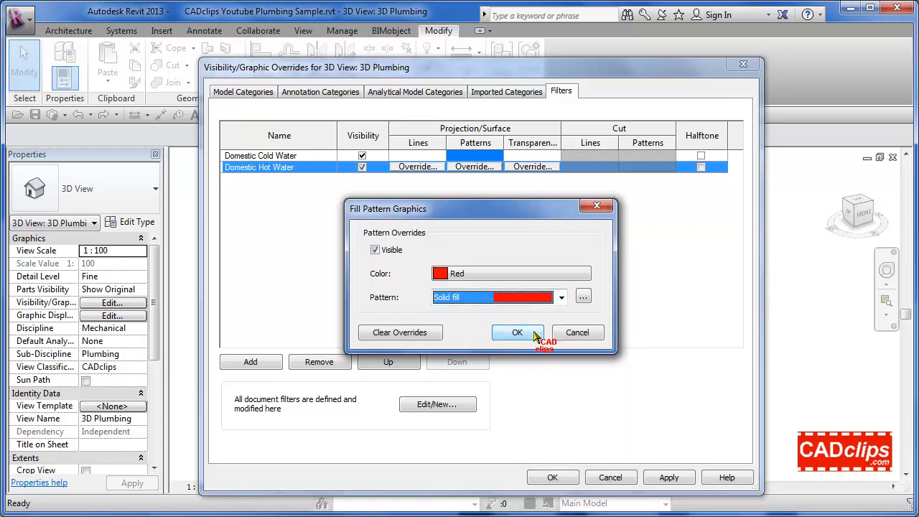
left_click(517, 334)
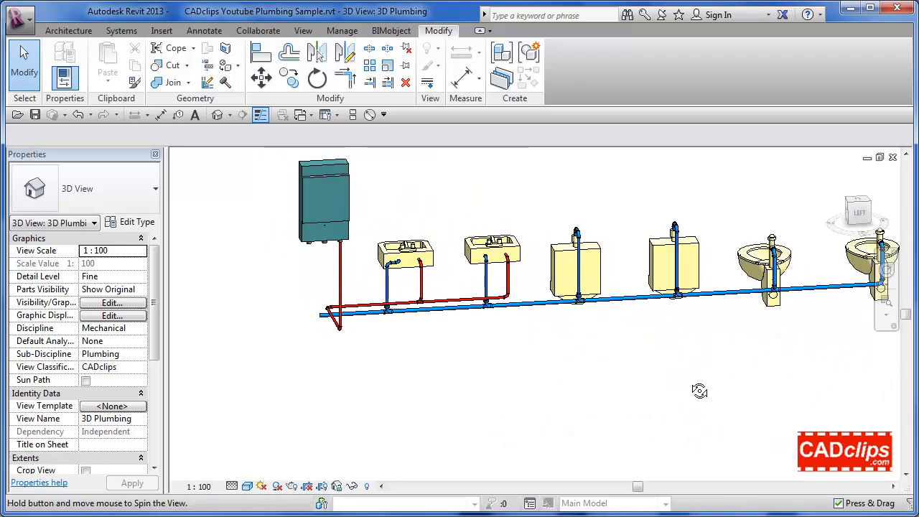
left_click_drag(700, 390, 615, 327)
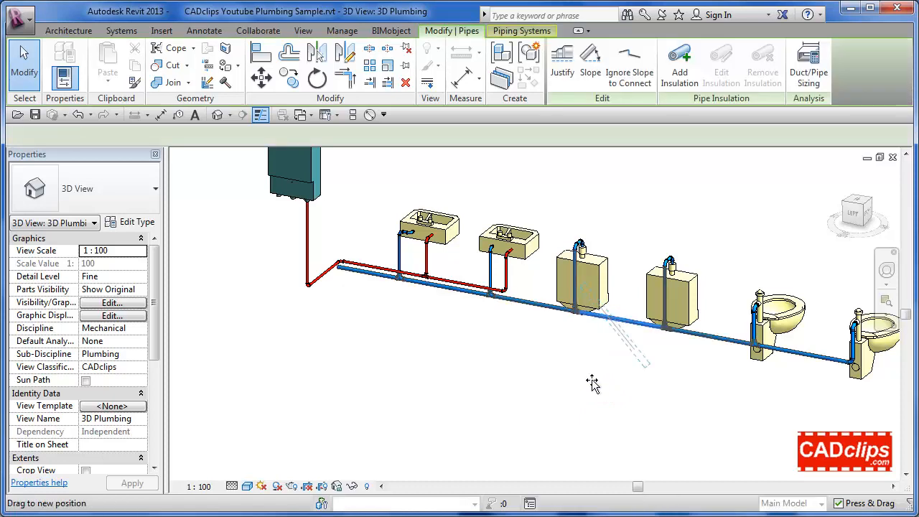
mouse_move(615, 392)
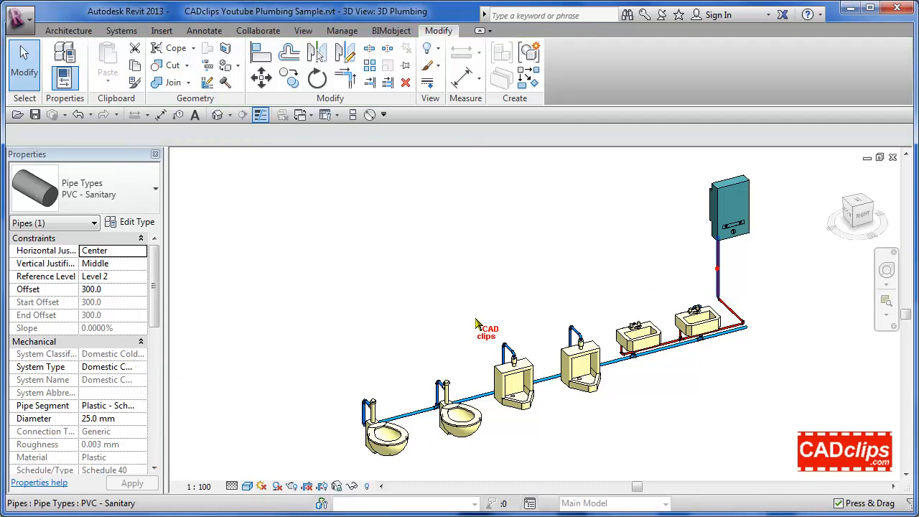
left_click(716, 270)
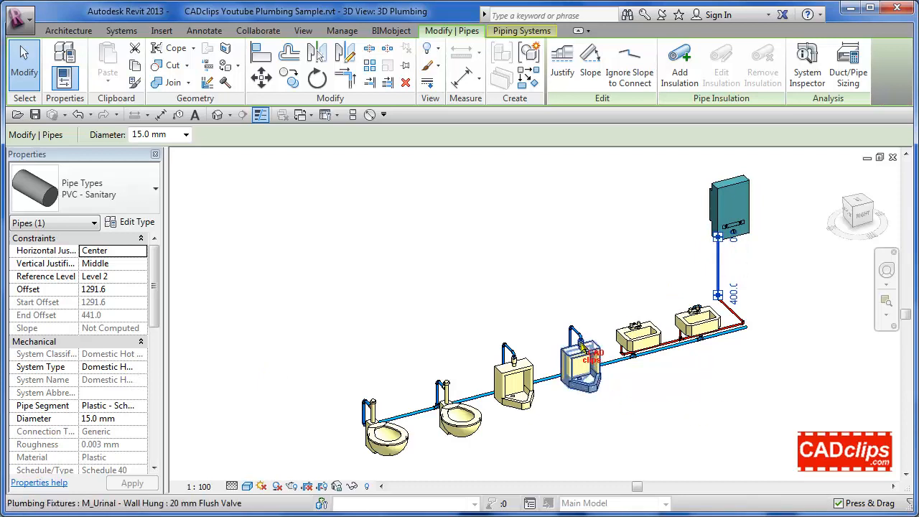
mouse_move(589, 351)
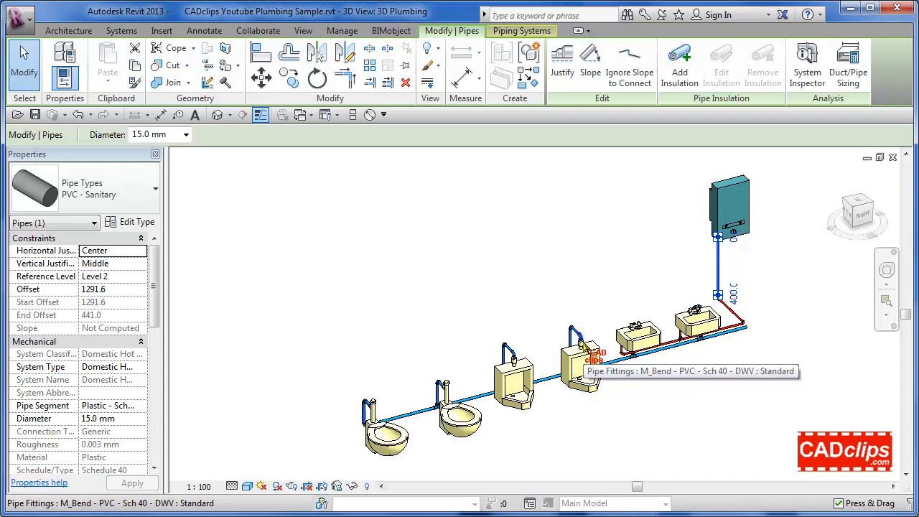
mouse_move(632, 356)
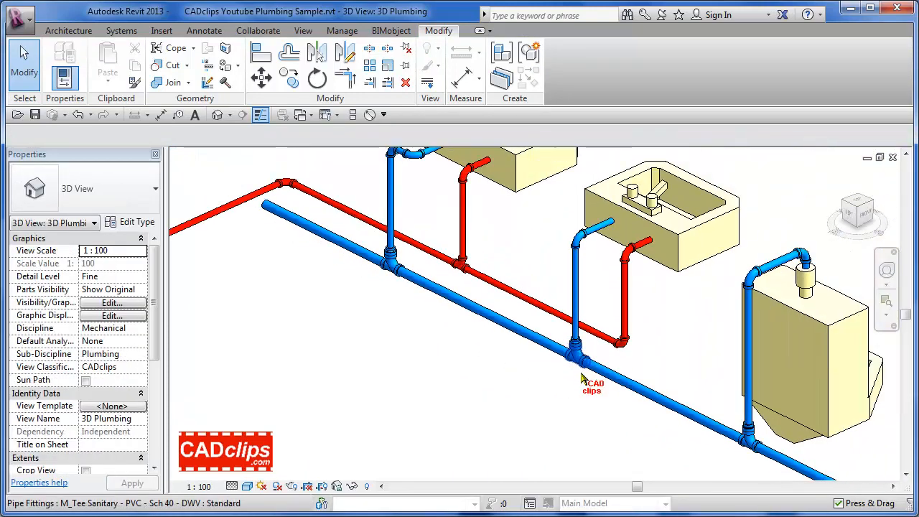
left_click_drag(581, 377, 611, 365)
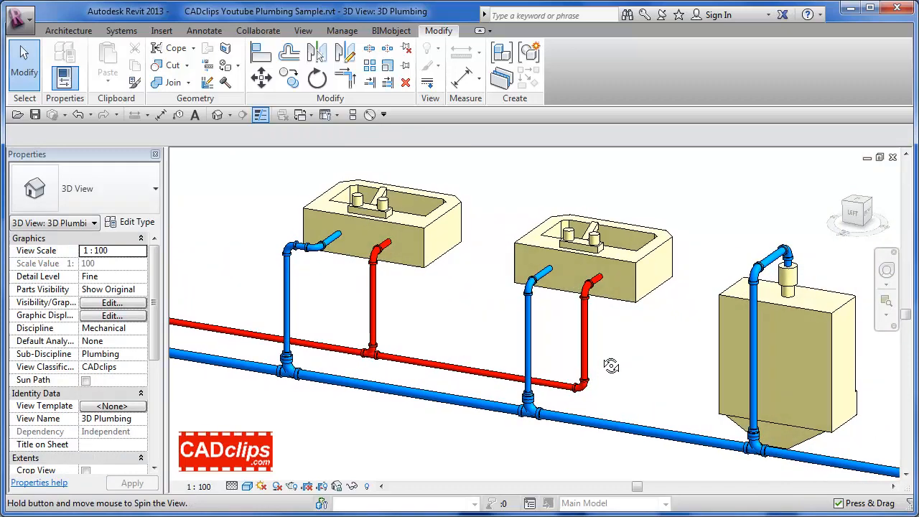
left_click_drag(610, 365, 553, 401)
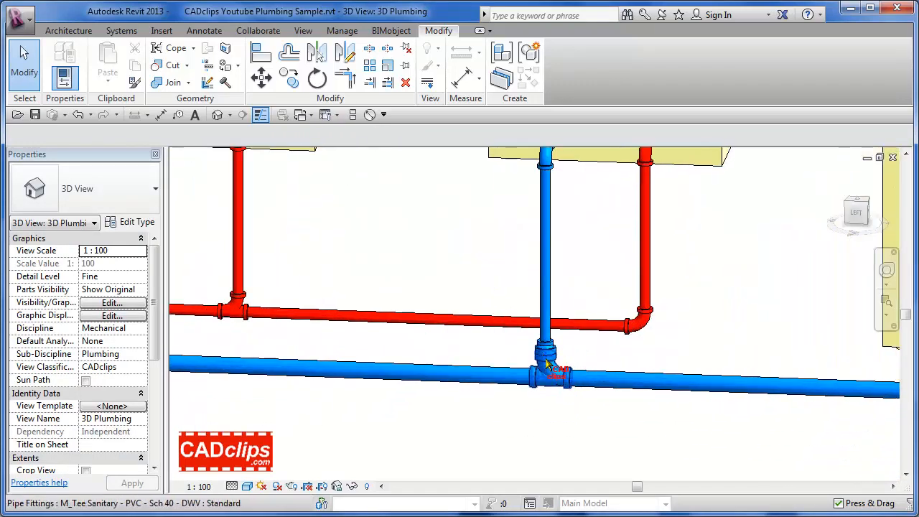
left_click(546, 373)
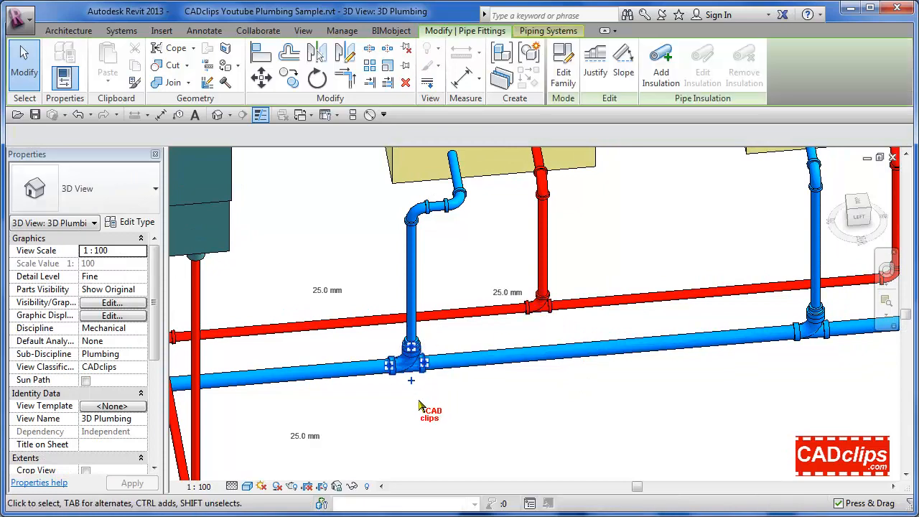
left_click(408, 361)
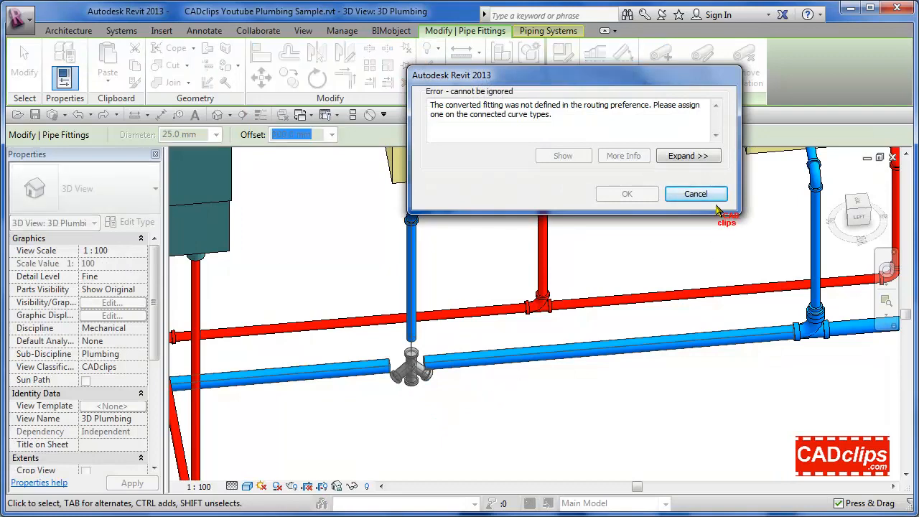
left_click(695, 193)
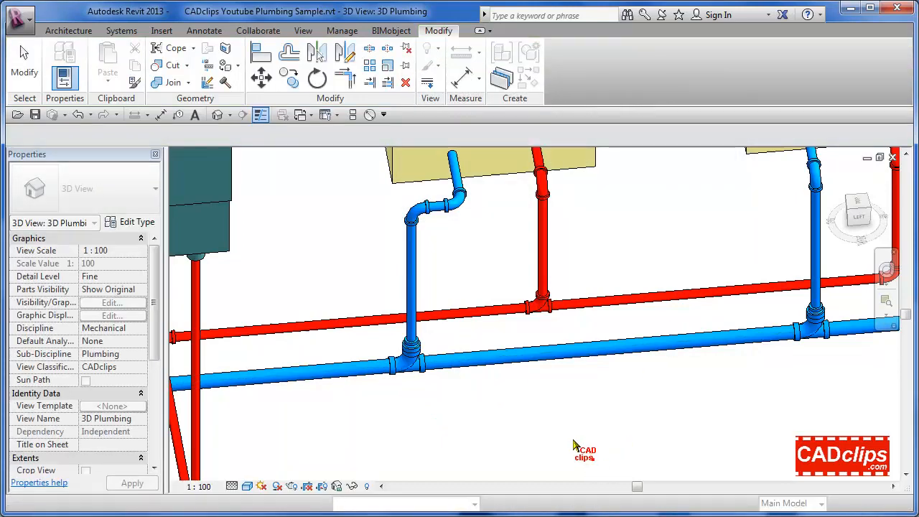